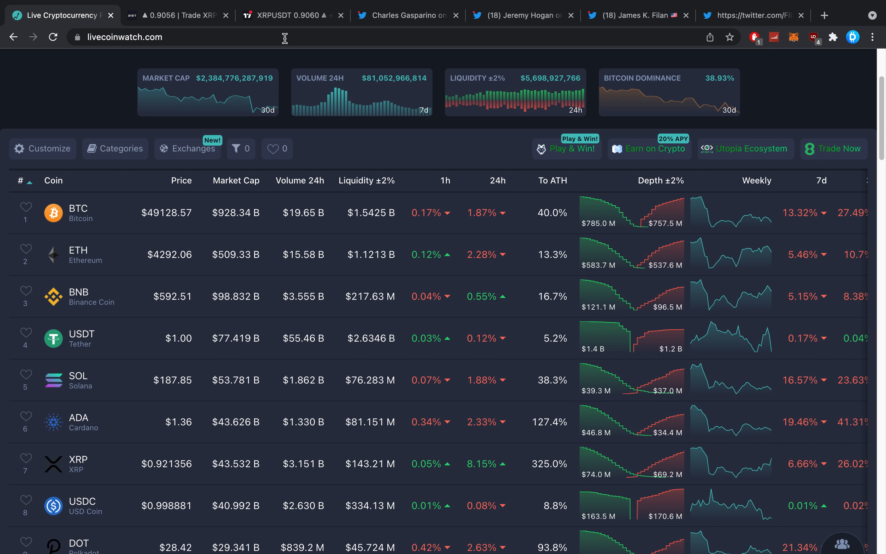
# Step: Switch to the TradingView tab showing the daily XRP/USDT chart with trendlines and RSI
pyautogui.click(288, 16)
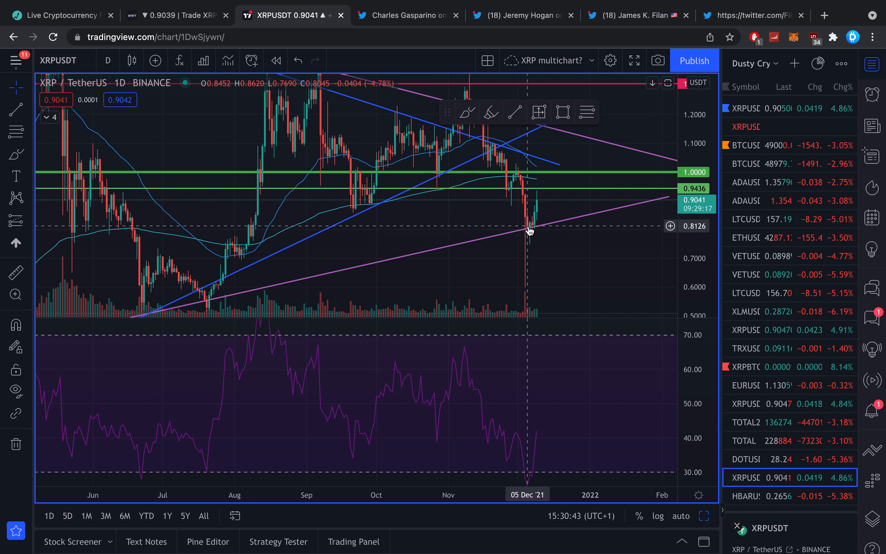
pyautogui.moveTo(538, 242)
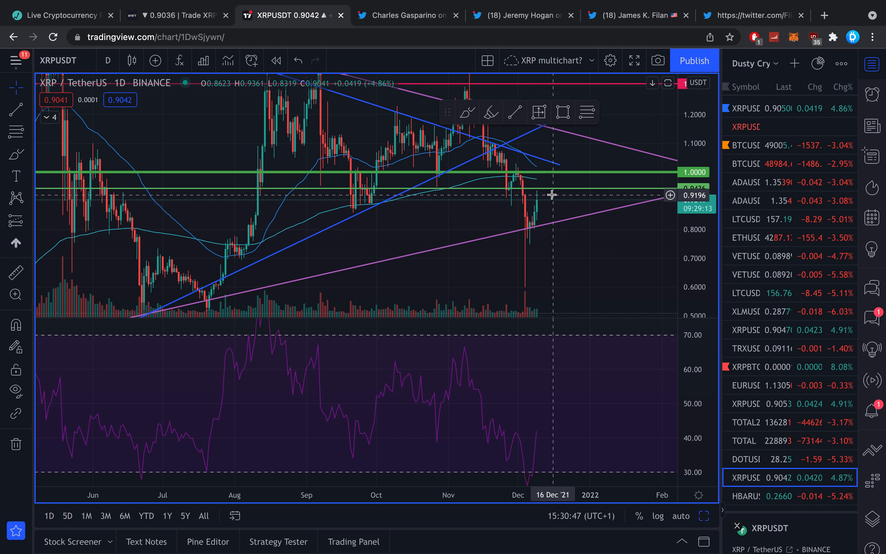
pyautogui.moveTo(553, 195)
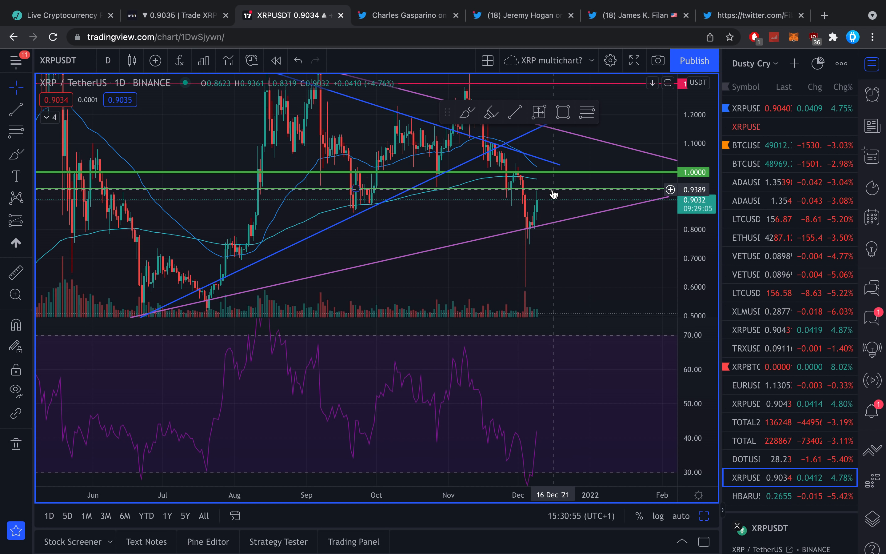
# Step: Switch to the Bybit XRPUSDT page showing the 25,100 XRP long and its unrealized profit
pyautogui.click(175, 16)
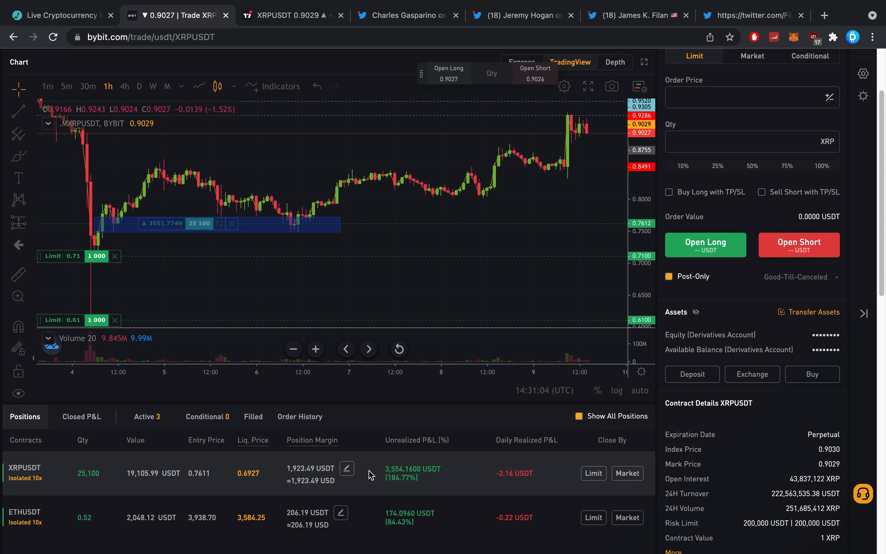
pyautogui.moveTo(479, 217)
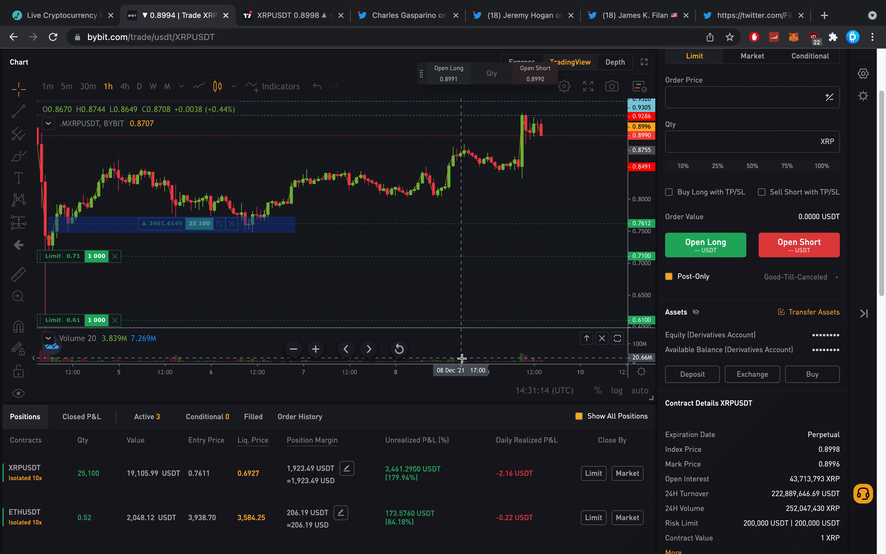
pyautogui.moveTo(445, 411)
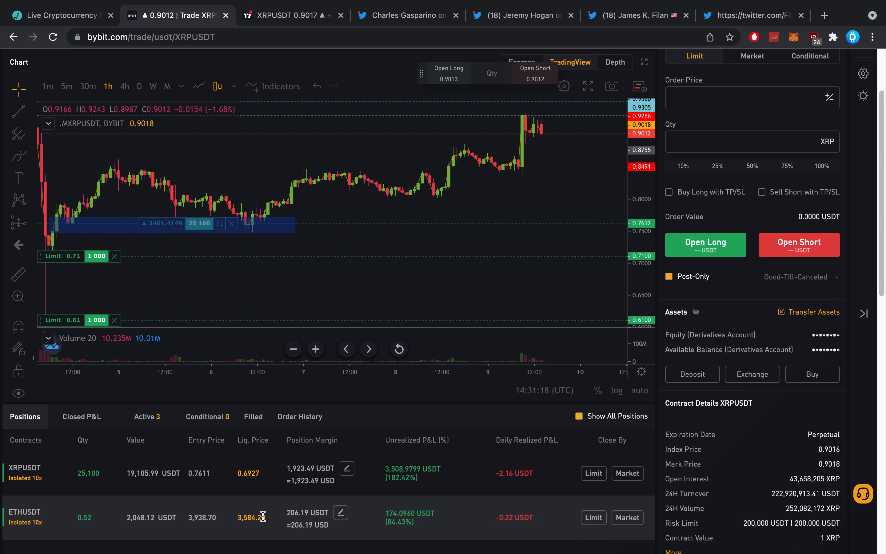
pyautogui.moveTo(402, 523)
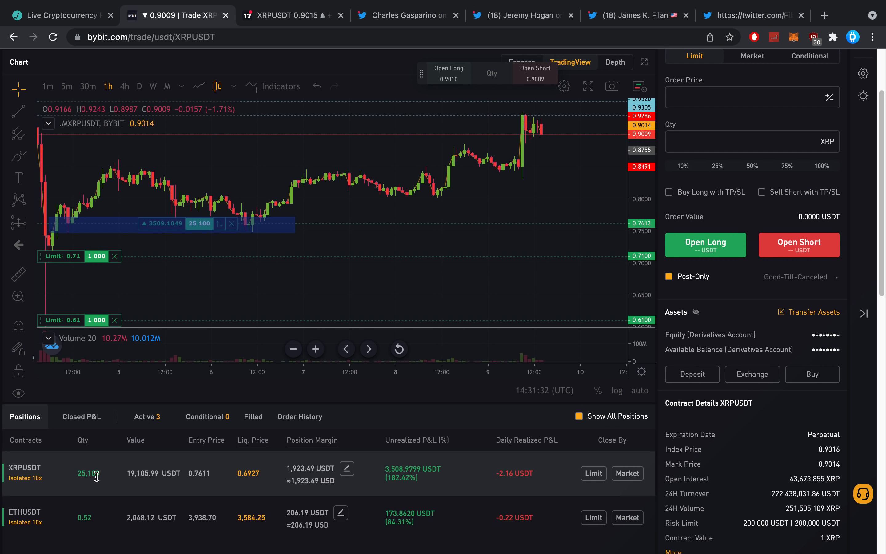
pyautogui.moveTo(401, 485)
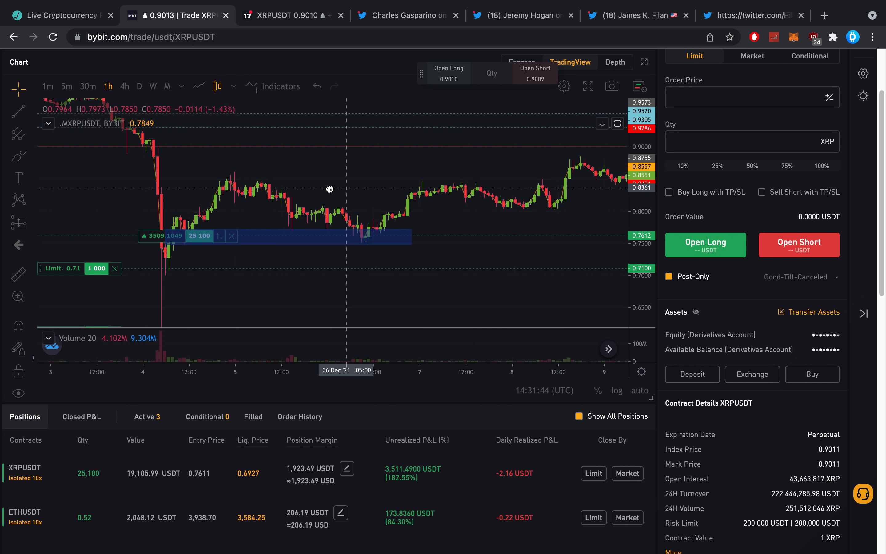
pyautogui.moveTo(330, 188); pyautogui.dragTo(279, 195)
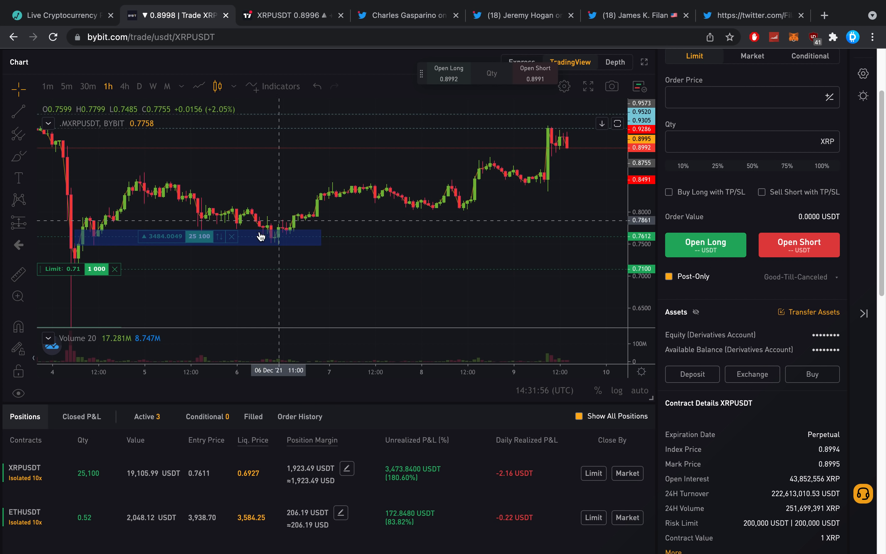
pyautogui.moveTo(288, 242)
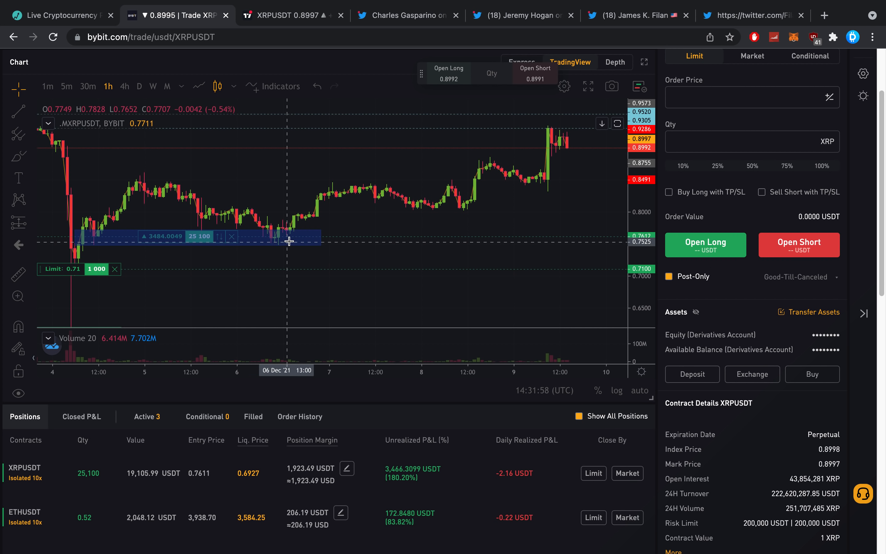
pyautogui.moveTo(193, 219)
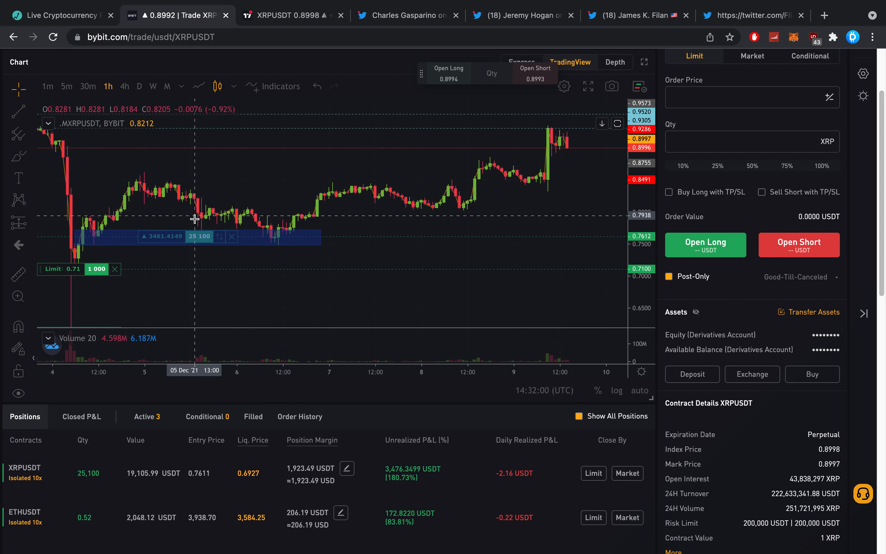
pyautogui.moveTo(242, 208)
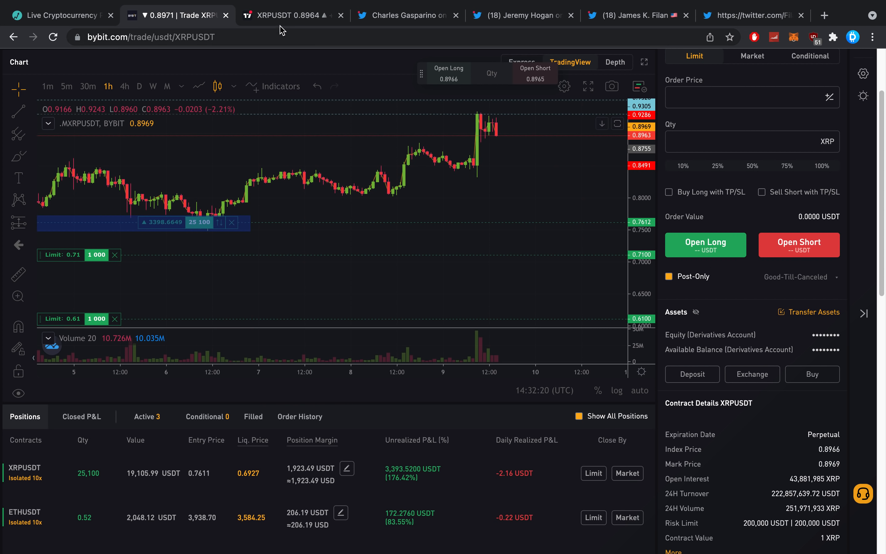
pyautogui.click(291, 15)
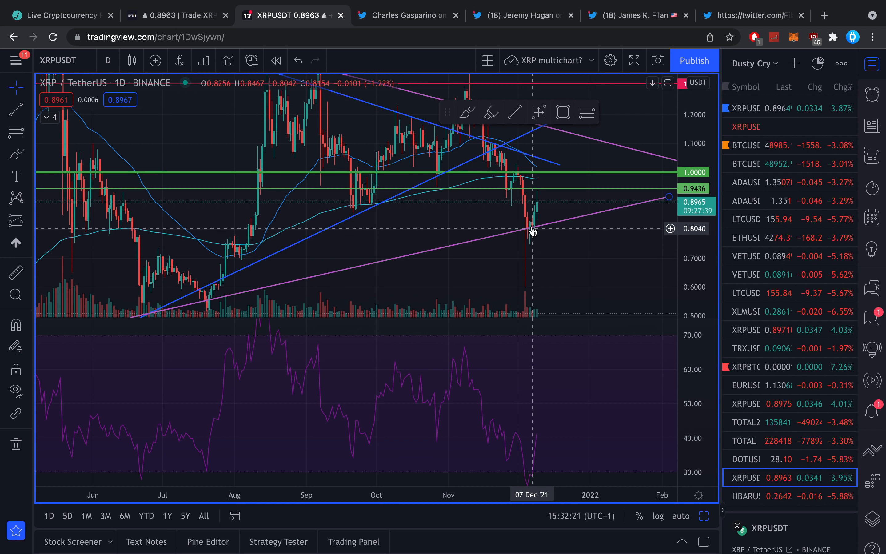
pyautogui.moveTo(523, 334)
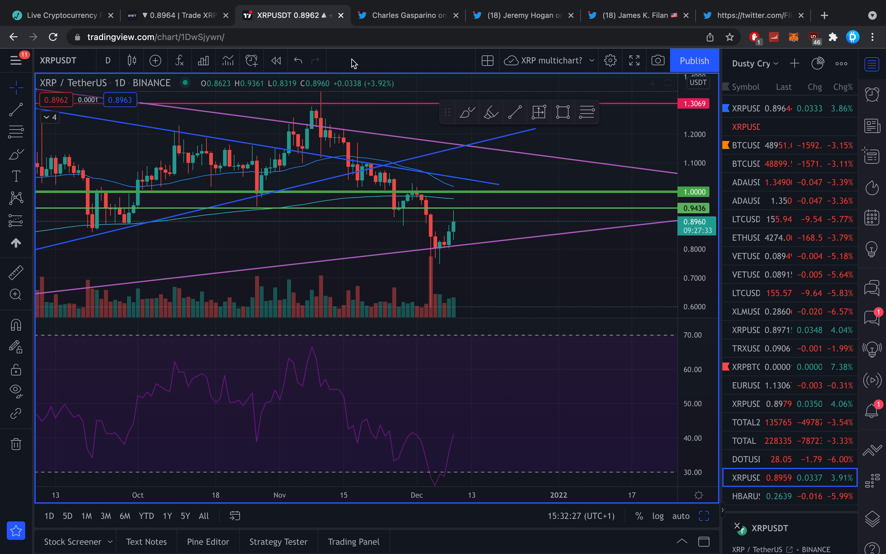
pyautogui.click(175, 16)
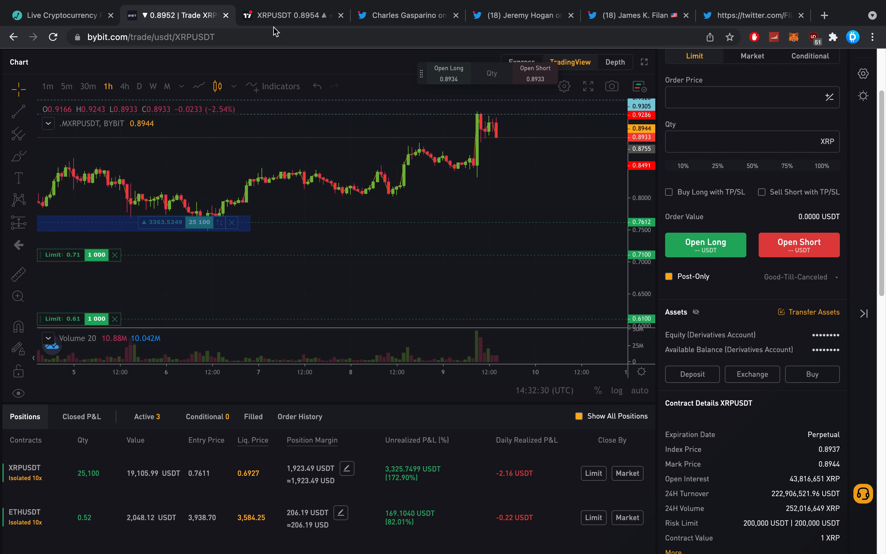
pyautogui.moveTo(460, 148)
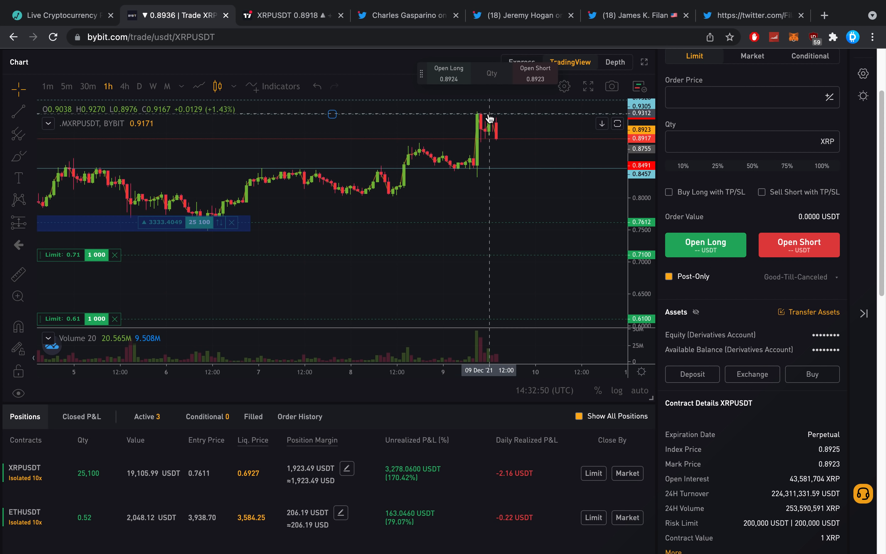
pyautogui.moveTo(609, 237)
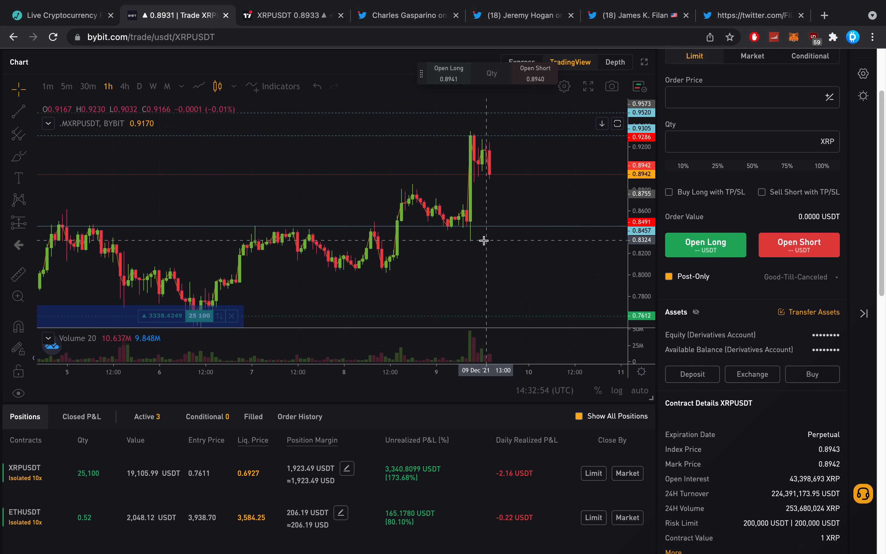
# Step: Return to the TradingView XRP daily chart showing candles rebounding off rising support
pyautogui.click(288, 16)
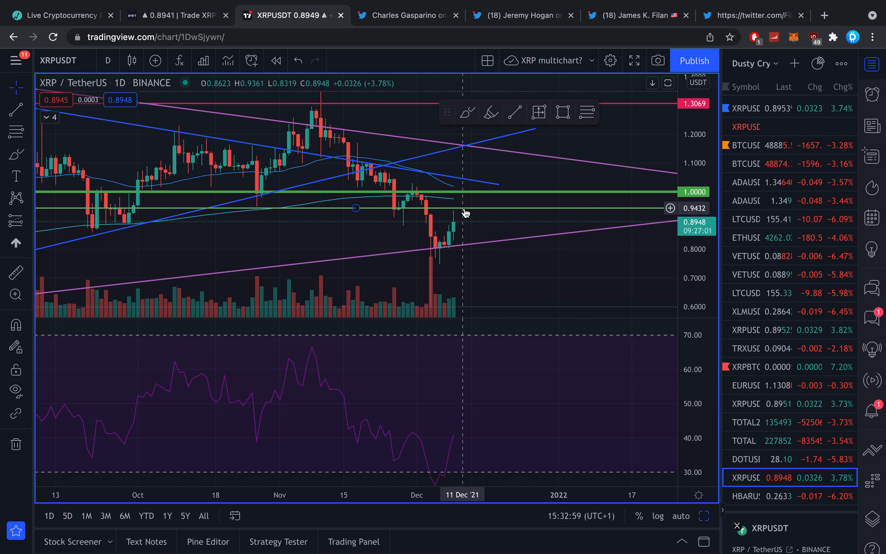
pyautogui.moveTo(443, 210)
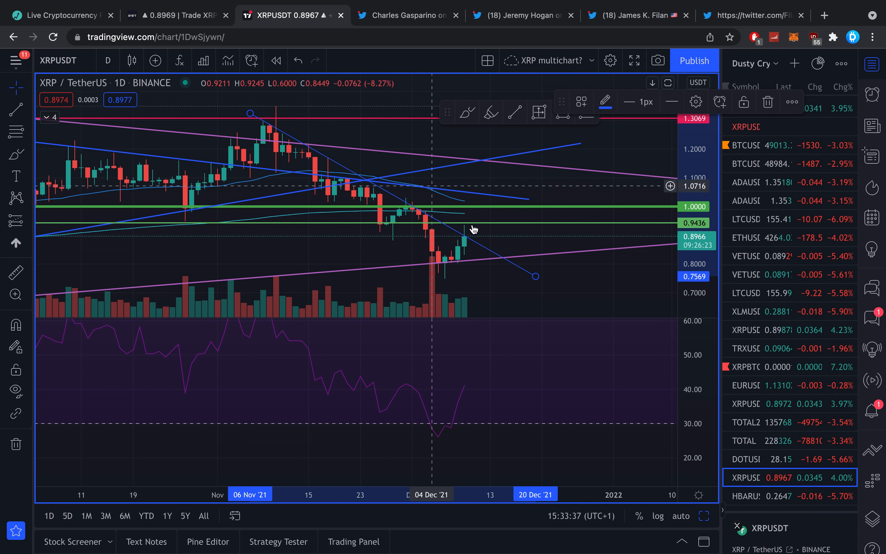
pyautogui.moveTo(489, 228)
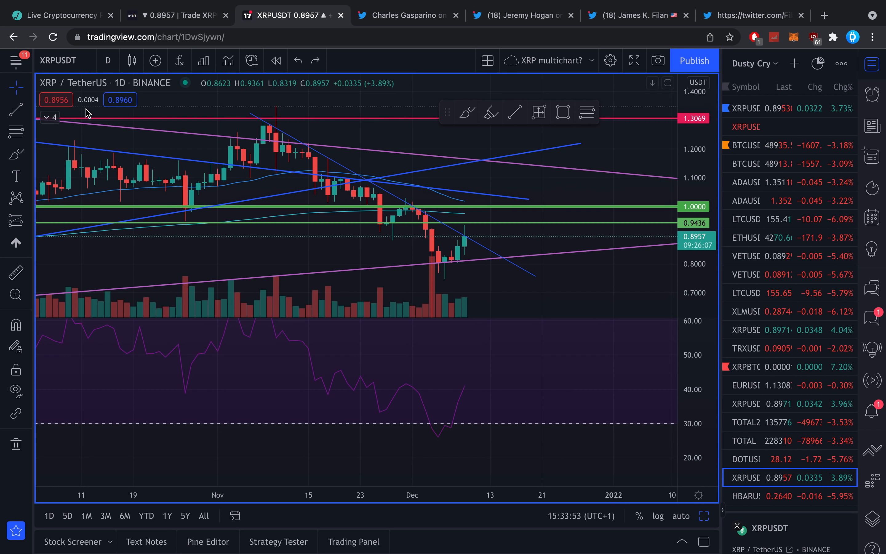
# Step: Scan the Live Coin Watch top-coin table, then bring up the SEC stance tweet thread
pyautogui.click(62, 15)
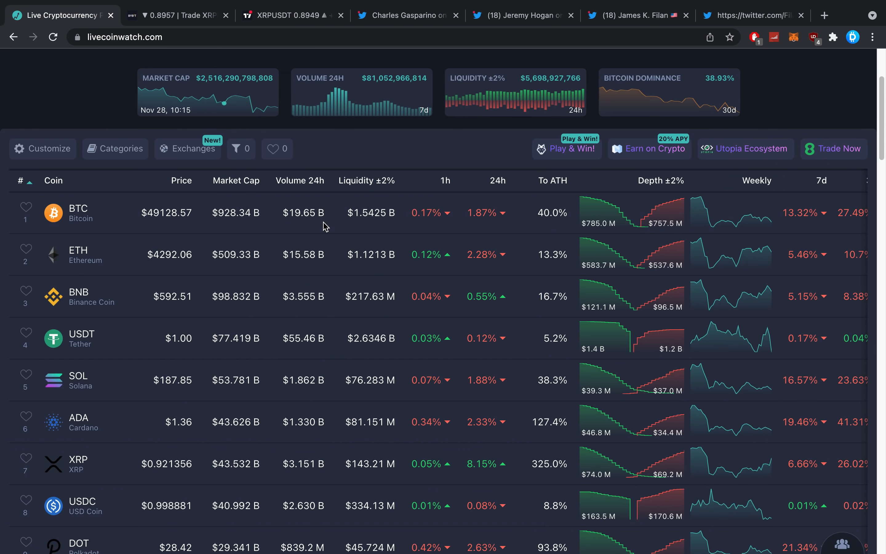
pyautogui.scroll(-3)
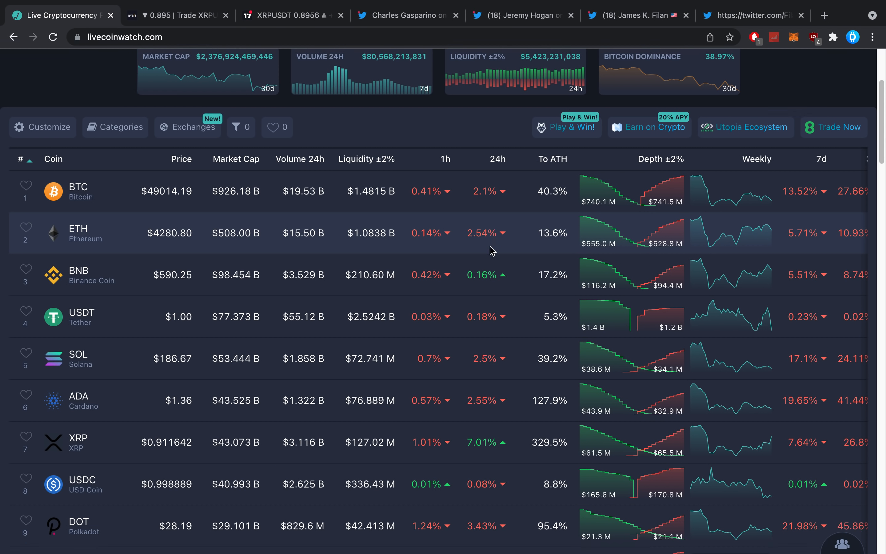
pyautogui.scroll(-3)
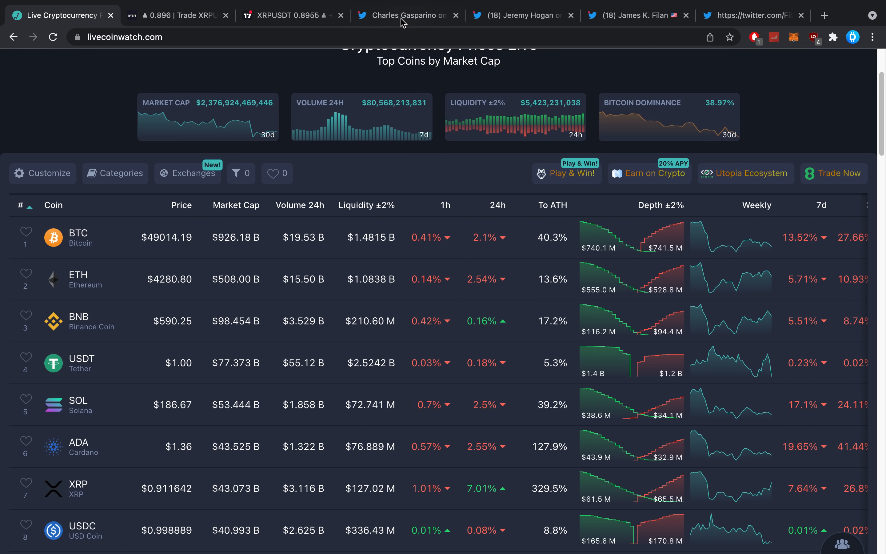
pyautogui.click(407, 15)
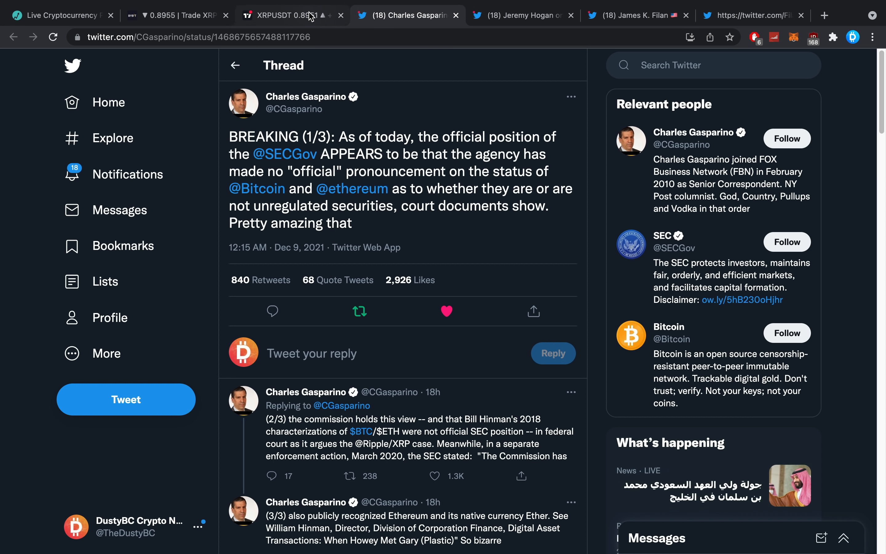
# Step: Glance at the XRP chart and SEC thread, then land on the Bybit XRPUSDT position page
pyautogui.click(292, 16)
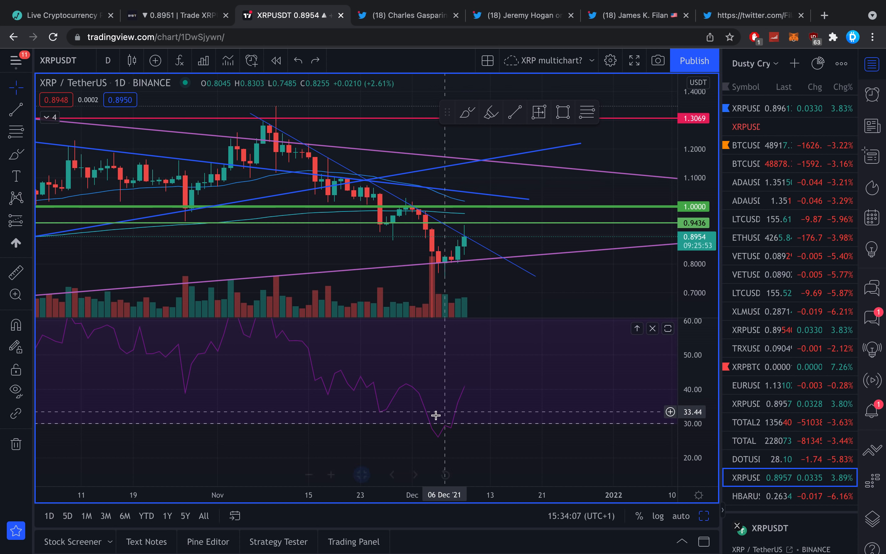
pyautogui.click(405, 16)
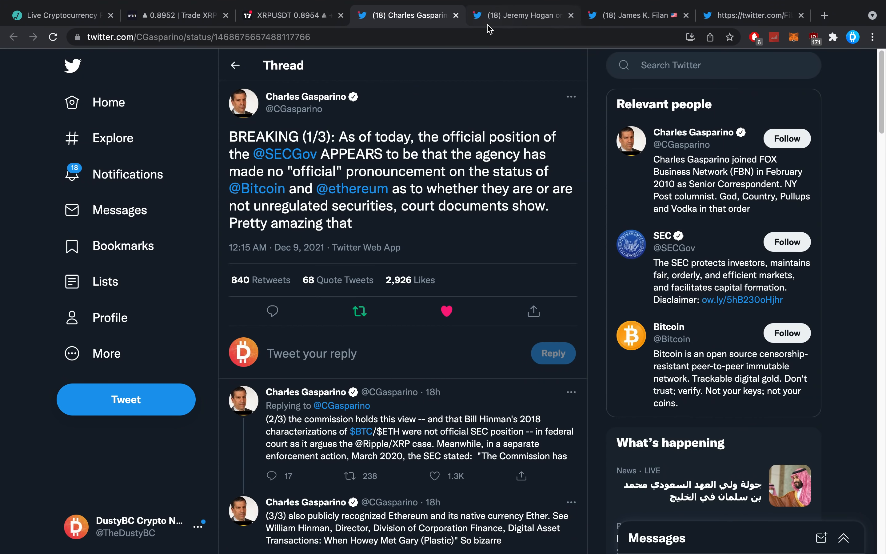
pyautogui.moveTo(523, 16)
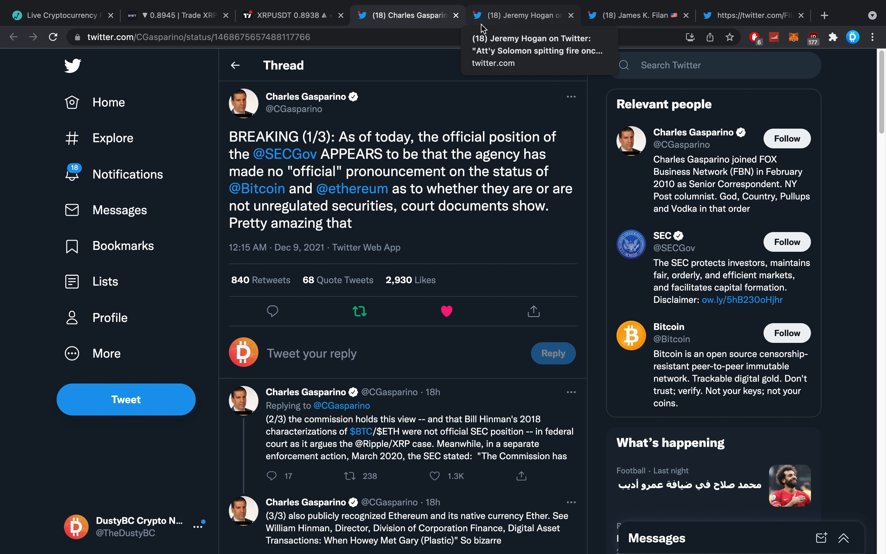
pyautogui.click(175, 15)
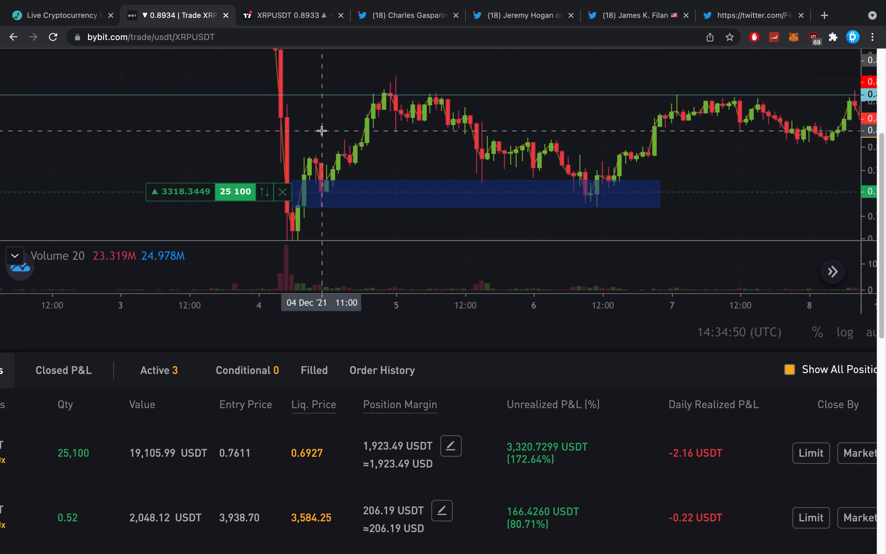
pyautogui.moveTo(450, 174)
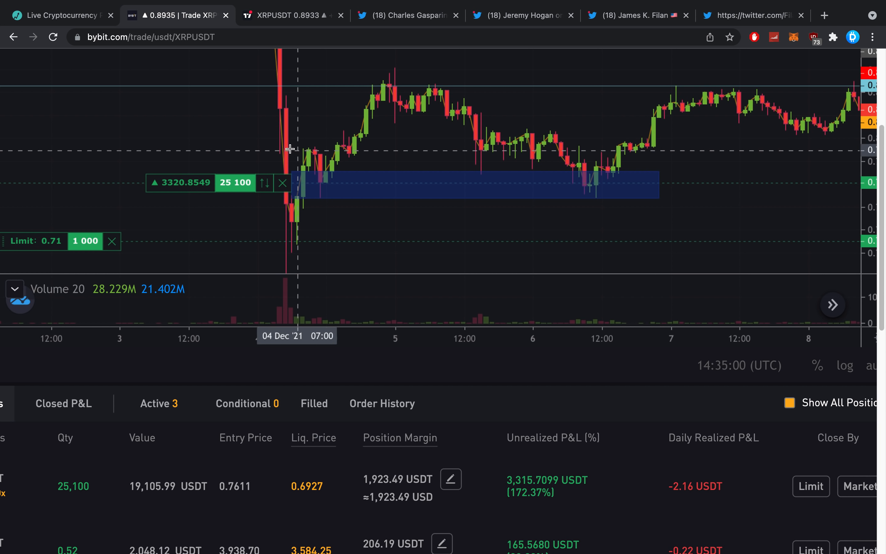
# Step: Bring the SEC Bitcoin and Ethereum tweet thread back up after reviewing the Bybit long
pyautogui.click(405, 15)
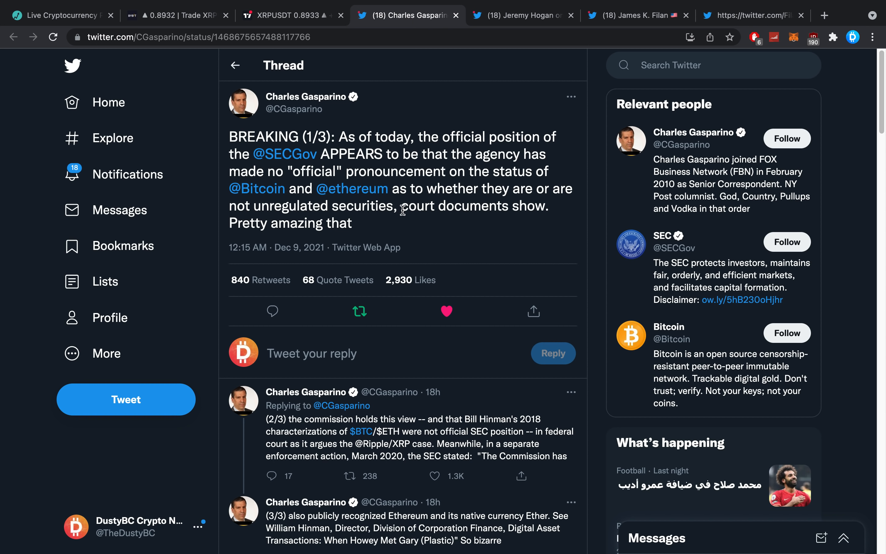
pyautogui.moveTo(526, 160)
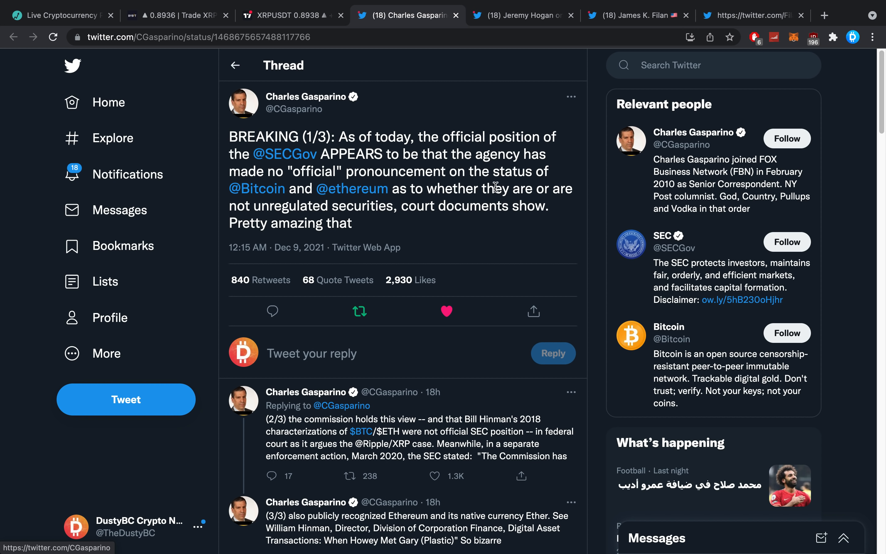
pyautogui.moveTo(434, 170)
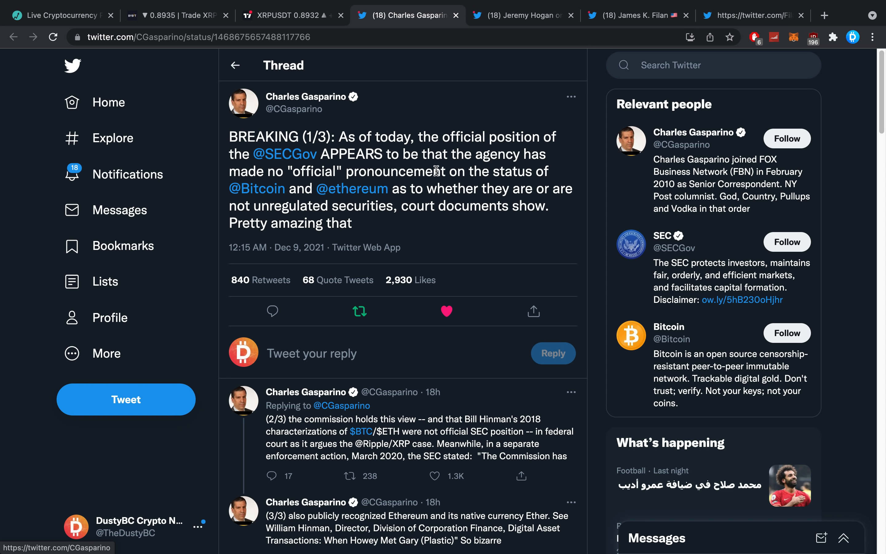
pyautogui.moveTo(368, 219)
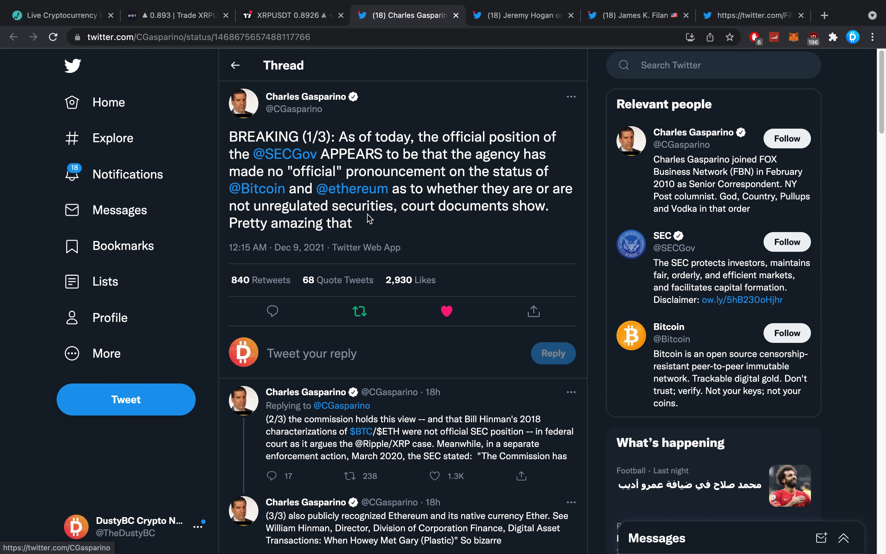
# Step: Scroll through the SEC follow-up tweets and community replies in the Gasparino thread
pyautogui.scroll(-3)
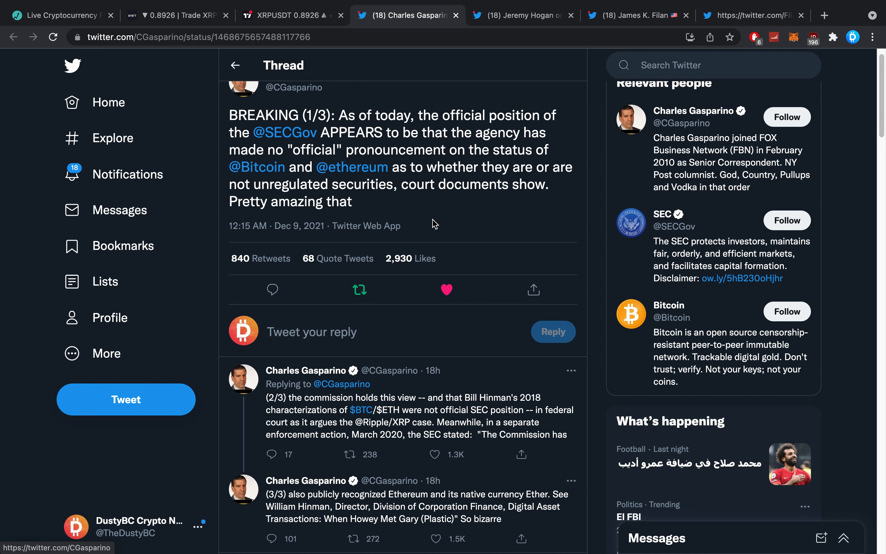
pyautogui.scroll(-3)
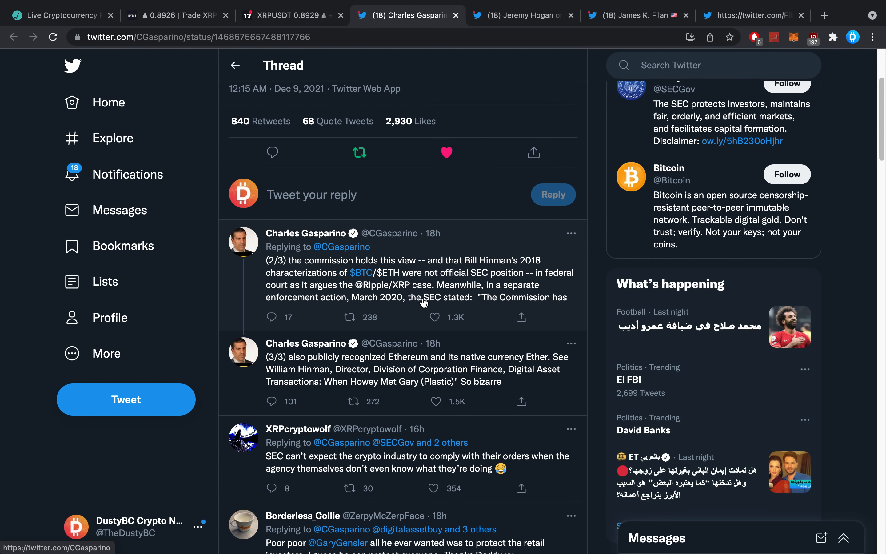
pyautogui.scroll(-3)
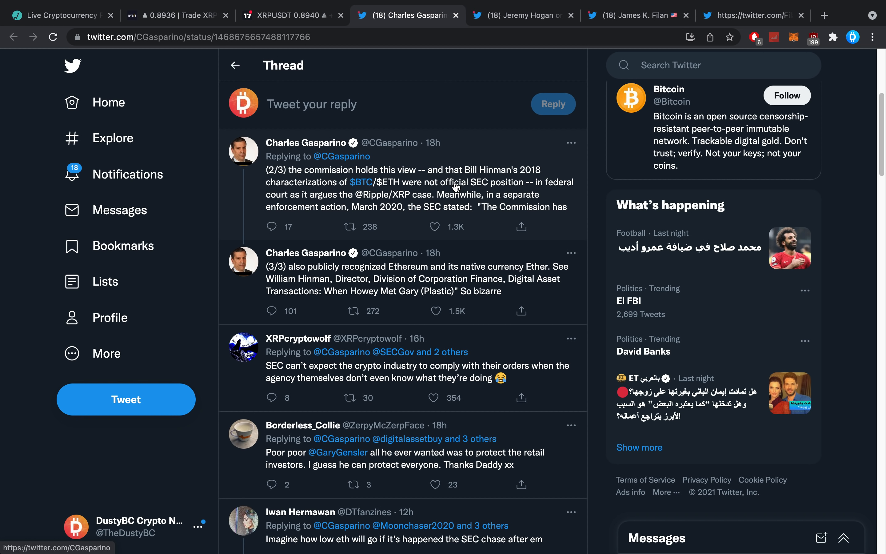
pyautogui.moveTo(459, 191)
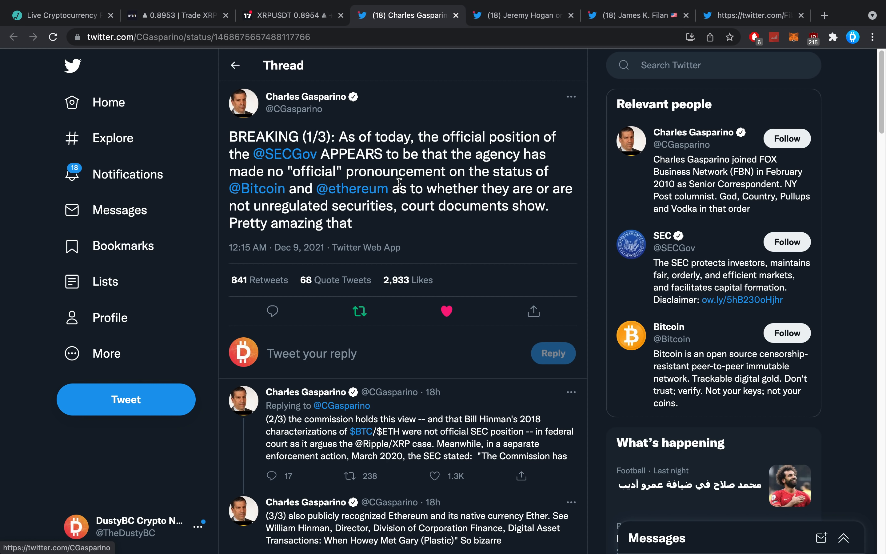
pyautogui.moveTo(534, 31)
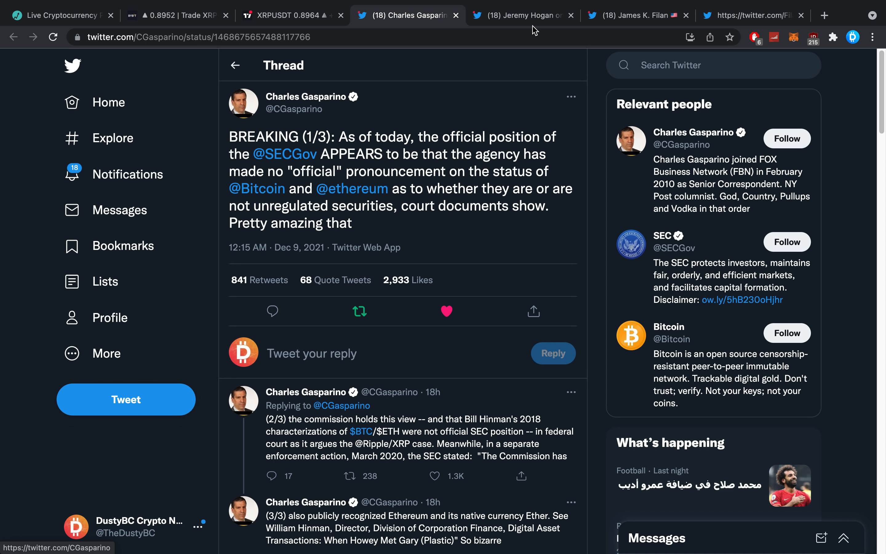
pyautogui.moveTo(483, 64)
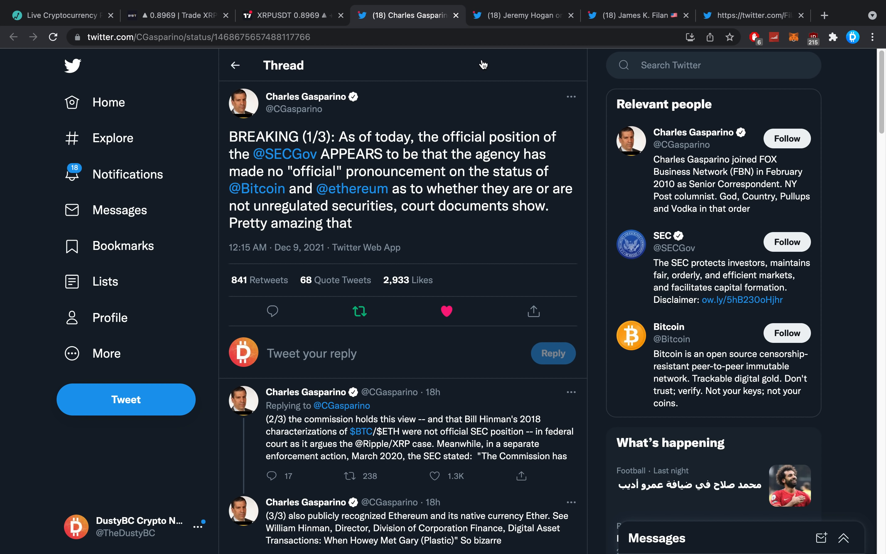
# Step: Flip between the Gasparino thread and Jeremy Hogan's tweet quoting the Ripple briefing
pyautogui.click(522, 15)
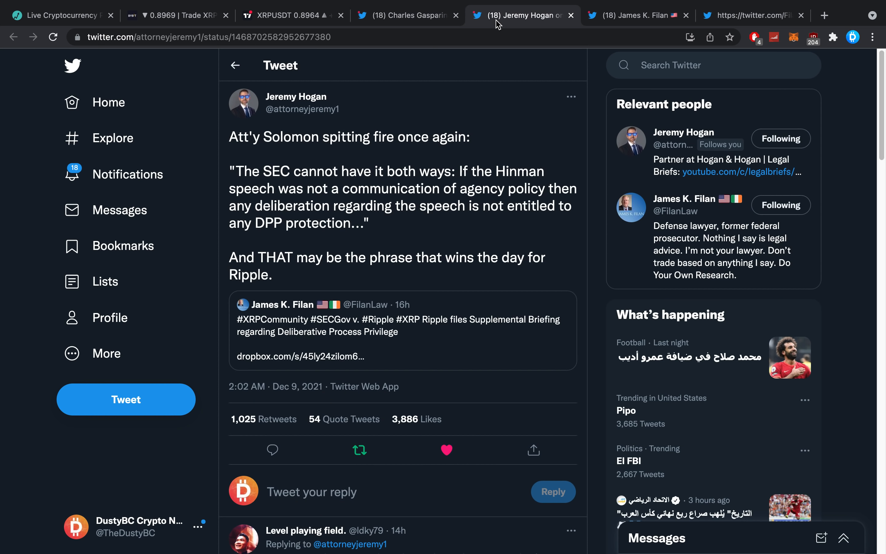
pyautogui.click(407, 15)
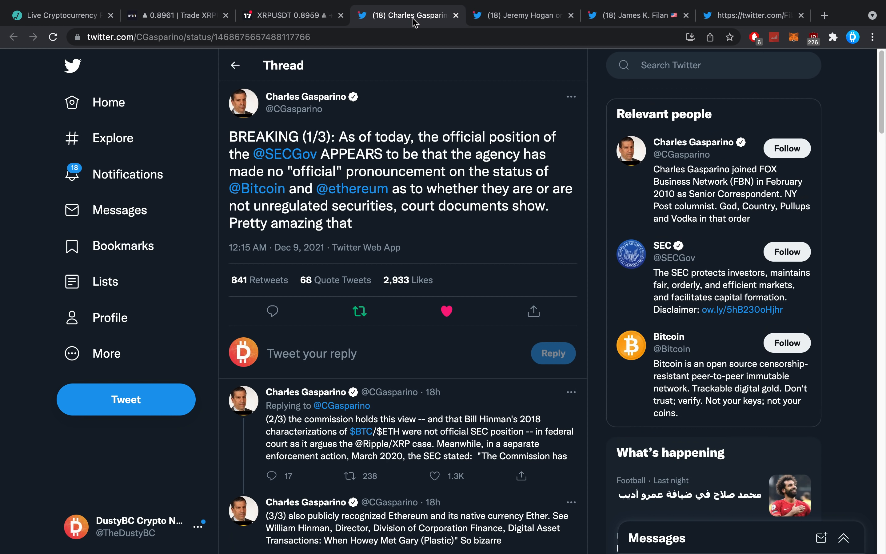
pyautogui.click(522, 16)
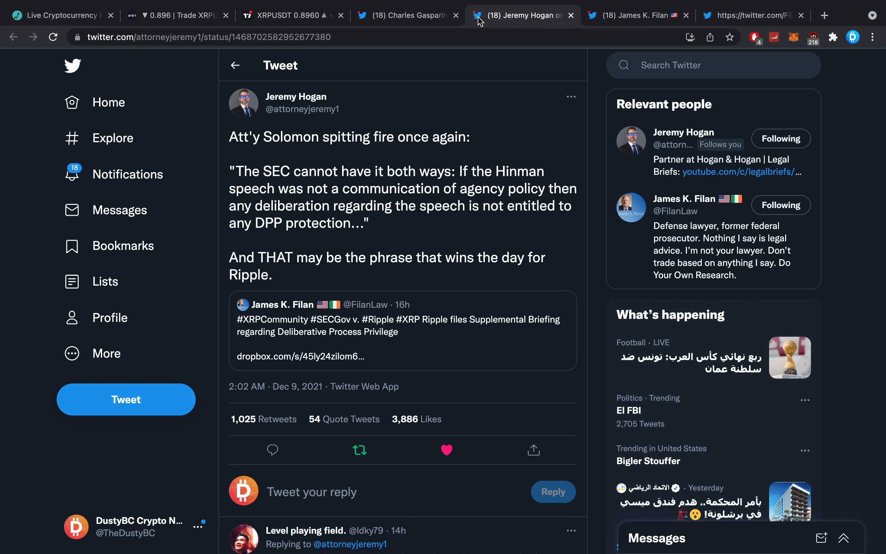
pyautogui.moveTo(407, 15)
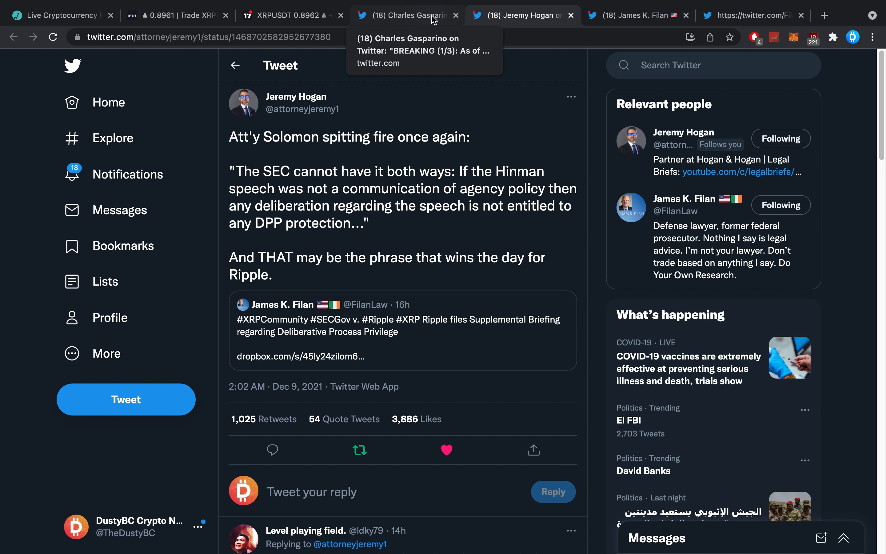
pyautogui.moveTo(449, 55)
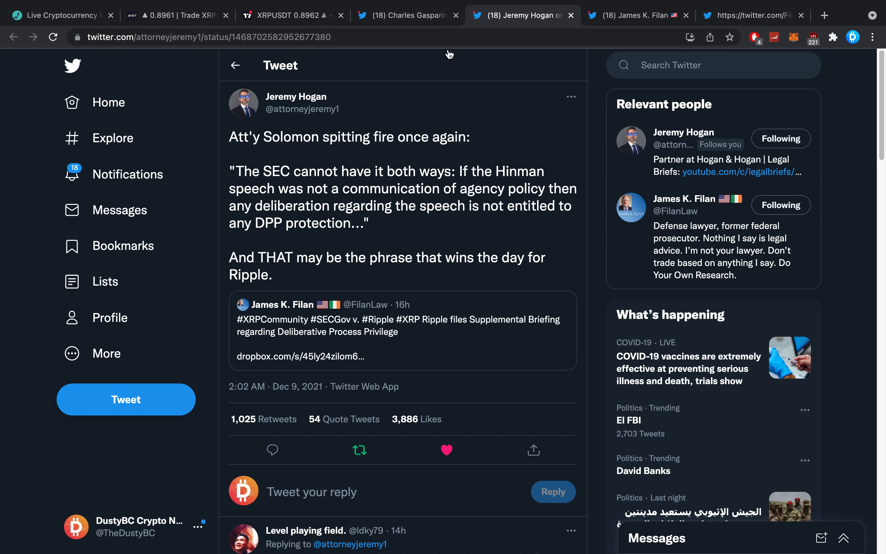
pyautogui.click(637, 16)
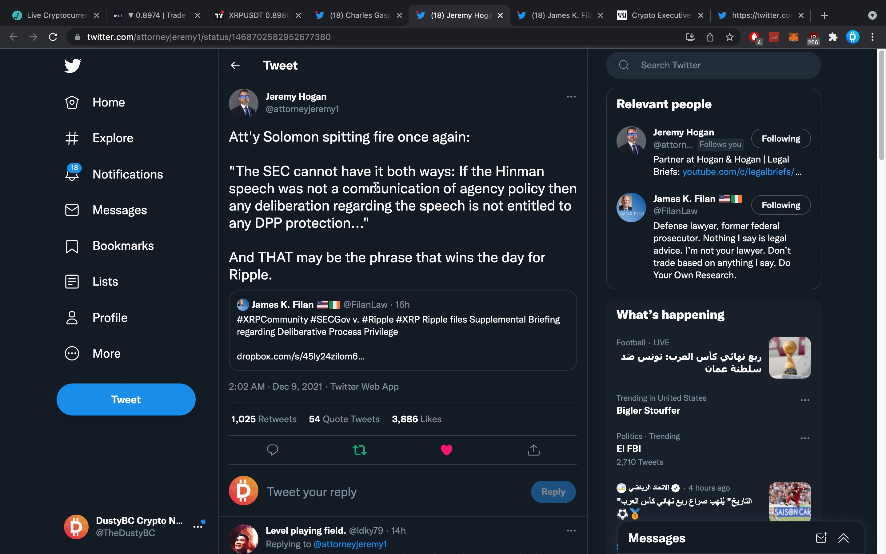
pyautogui.moveTo(519, 259)
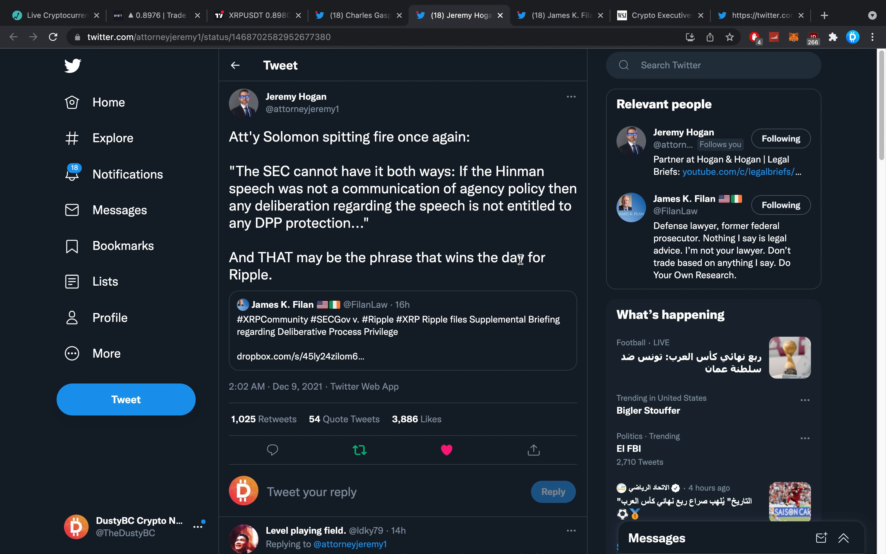
pyautogui.moveTo(360, 228)
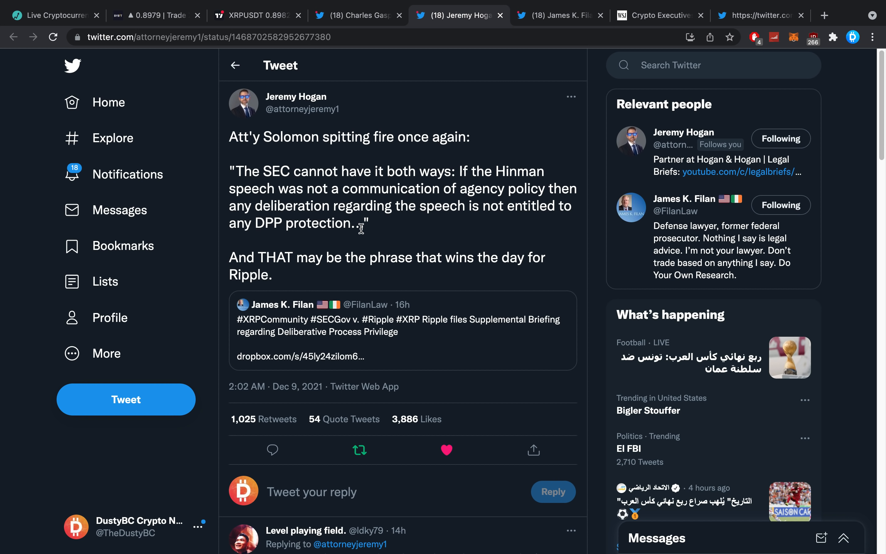
pyautogui.moveTo(230, 170); pyautogui.dragTo(367, 223)
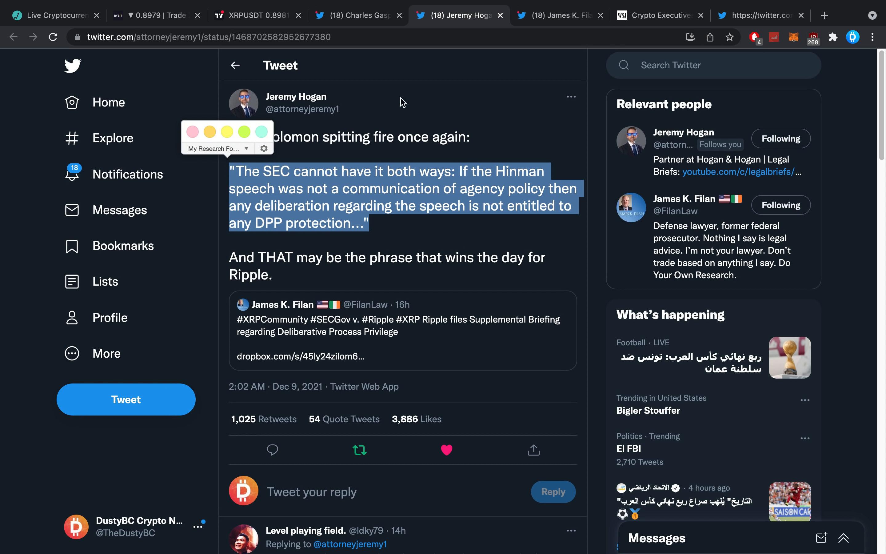
pyautogui.click(558, 15)
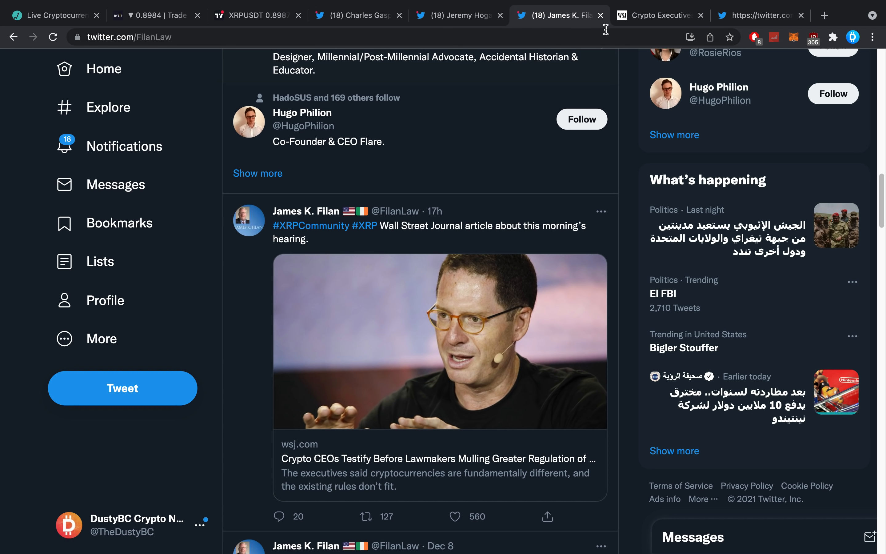
# Step: Read through the WSJ article on crypto executives testifying as Congress weighs oversight
pyautogui.click(659, 15)
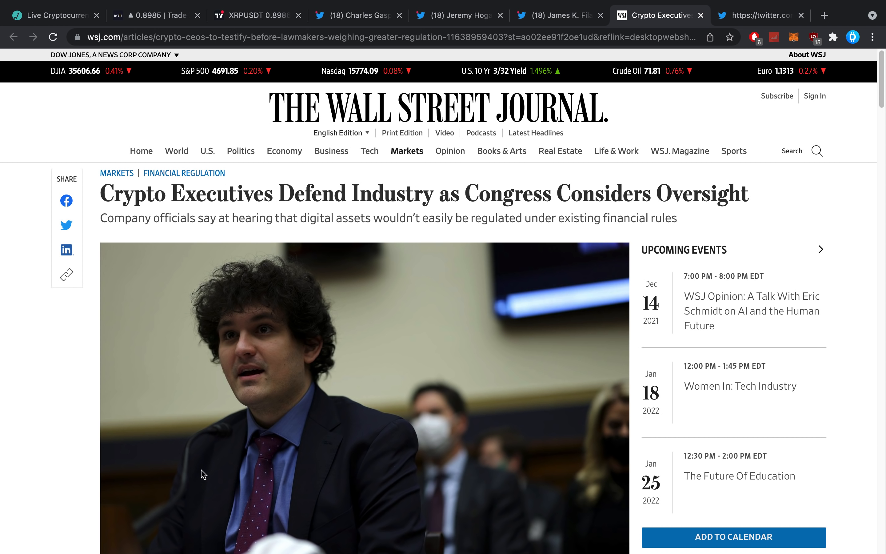
pyautogui.scroll(-3)
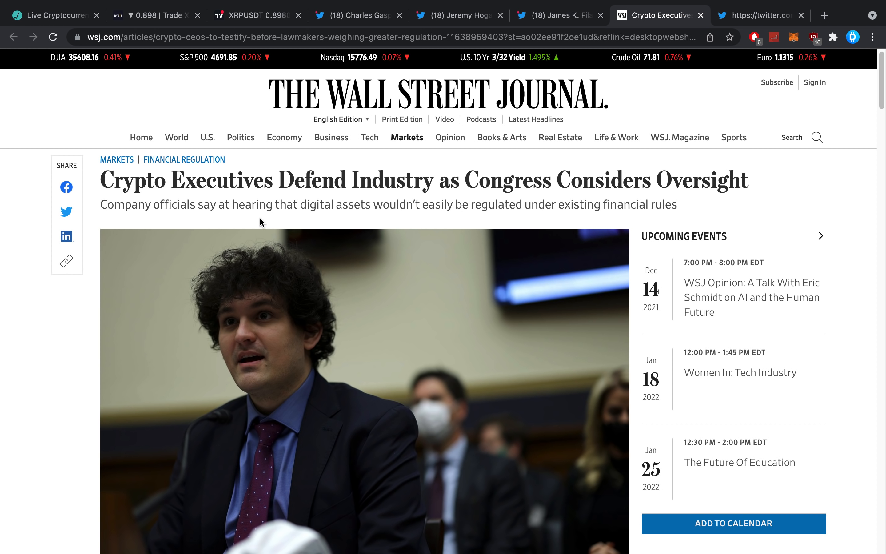
pyautogui.scroll(-3)
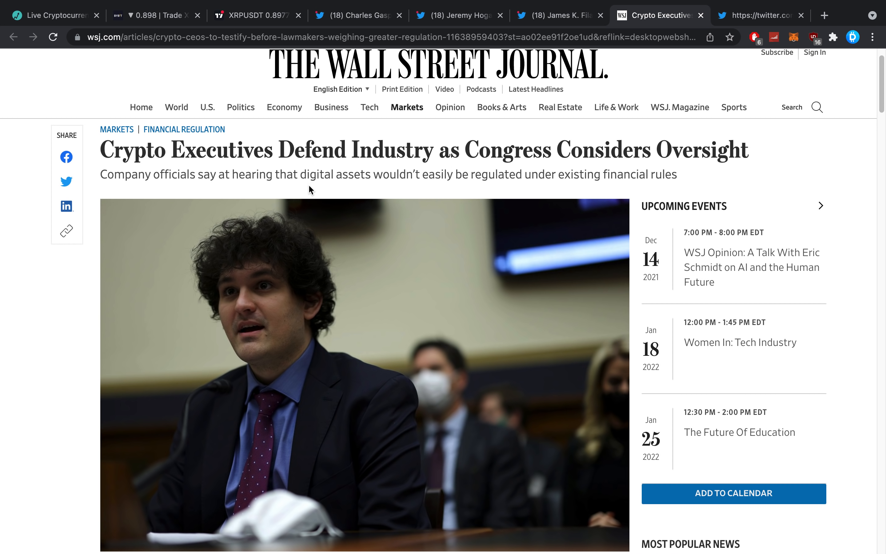
pyautogui.scroll(-3)
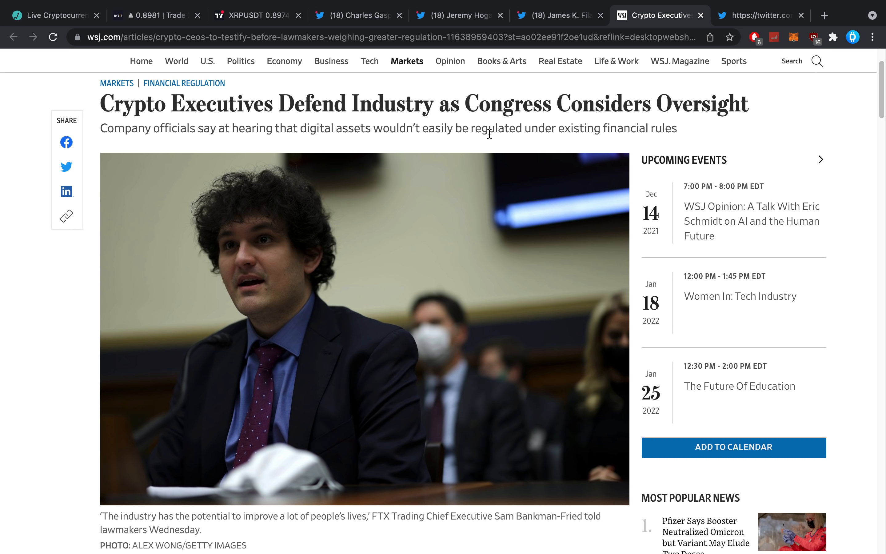
pyautogui.scroll(-3)
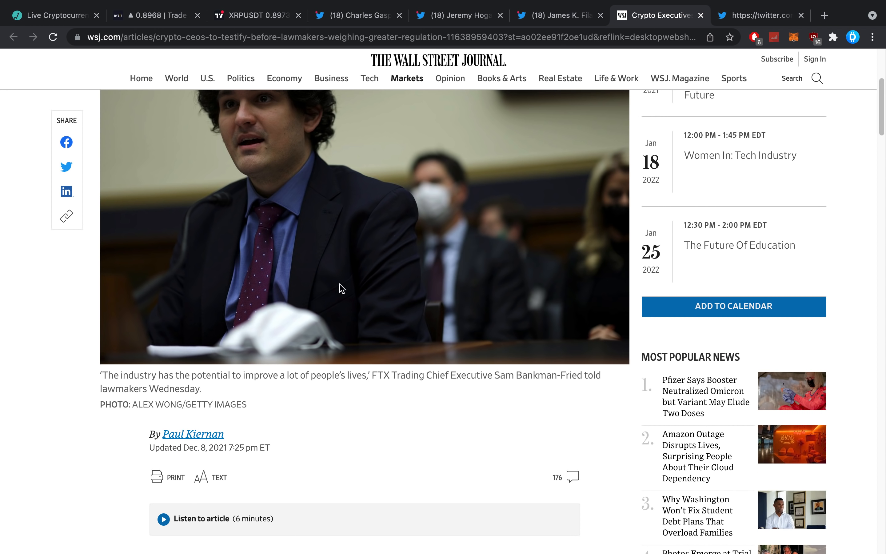
pyautogui.scroll(-3)
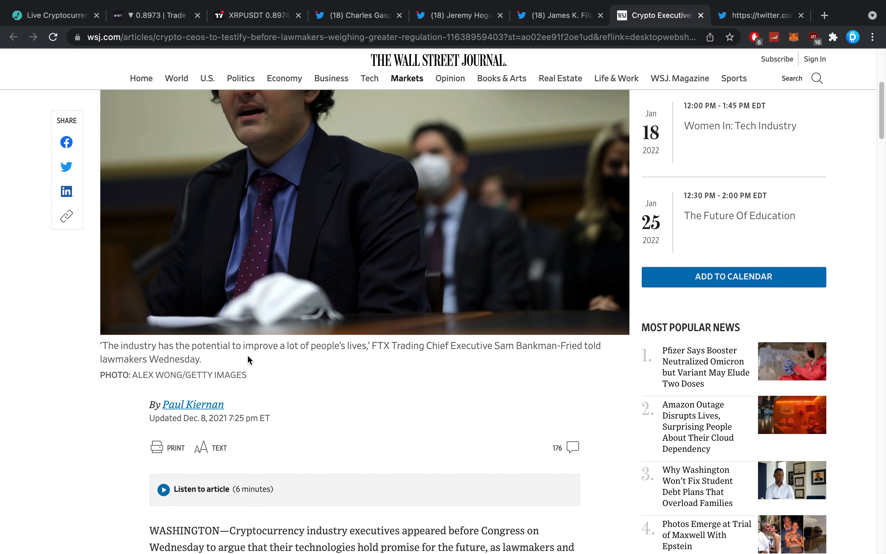
pyautogui.moveTo(516, 350)
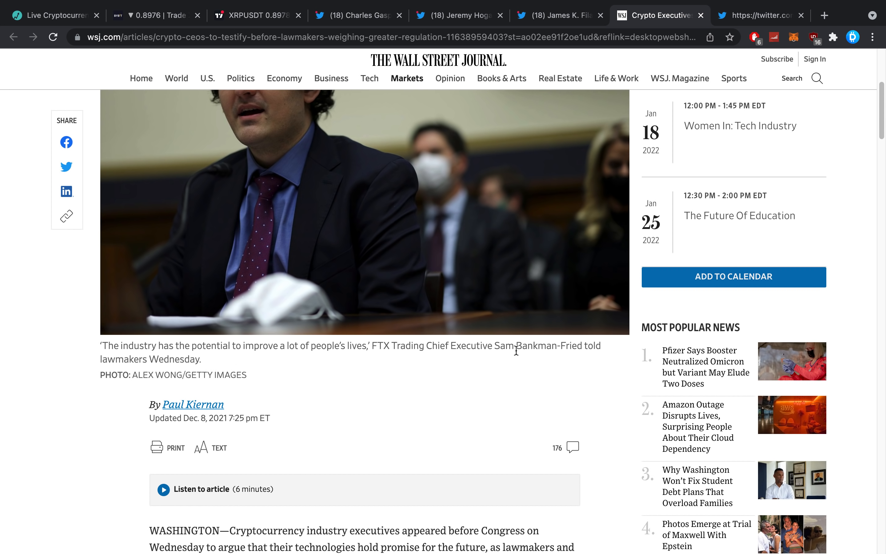
pyautogui.scroll(3)
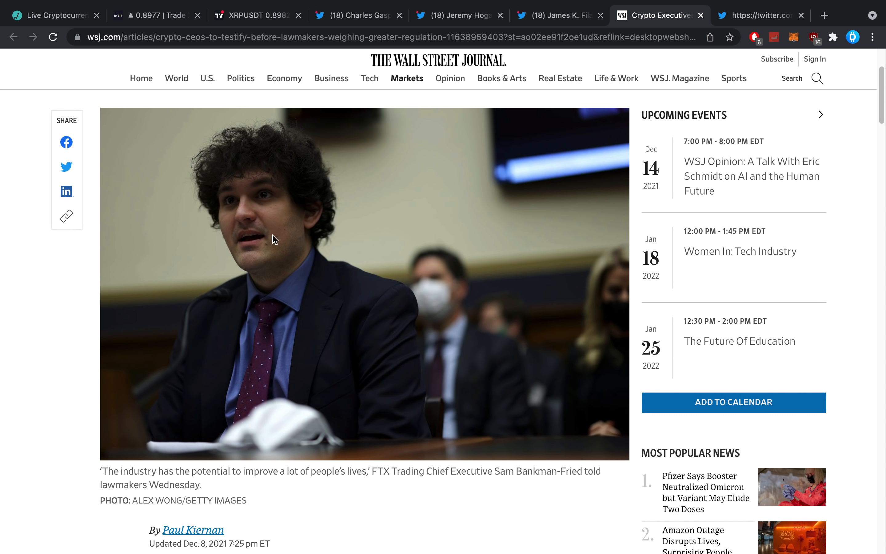
pyautogui.scroll(-3)
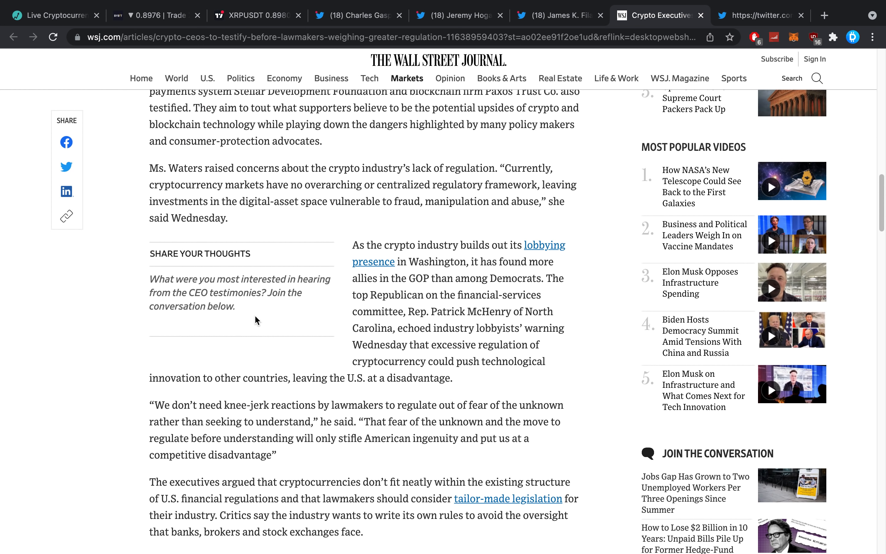
pyautogui.scroll(-3)
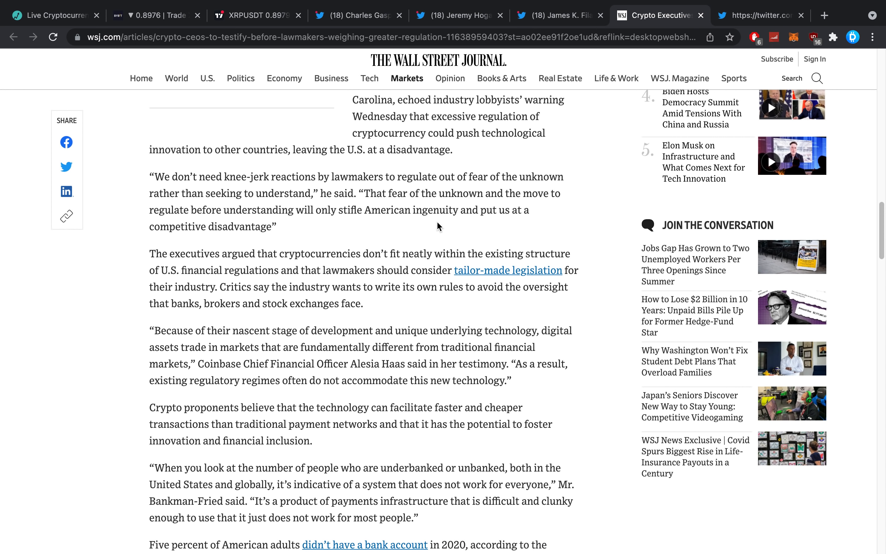
pyautogui.scroll(-3)
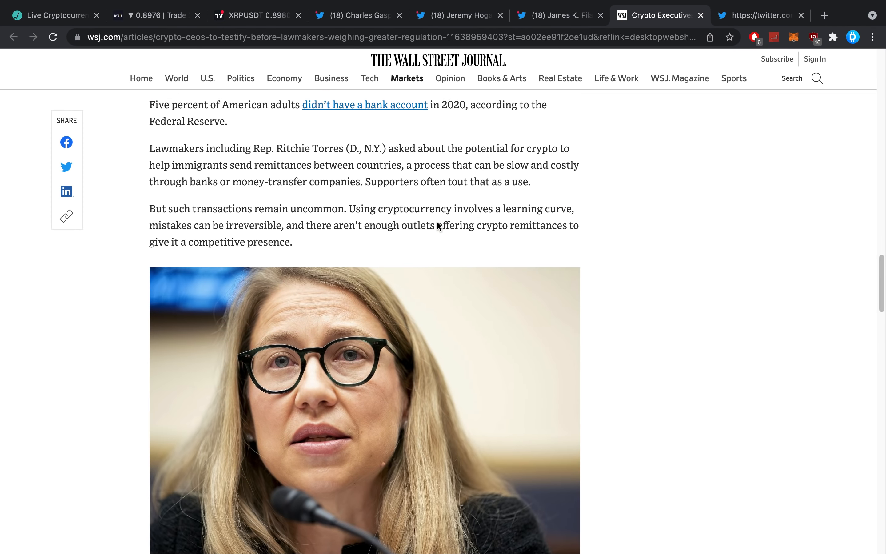
pyautogui.scroll(-3)
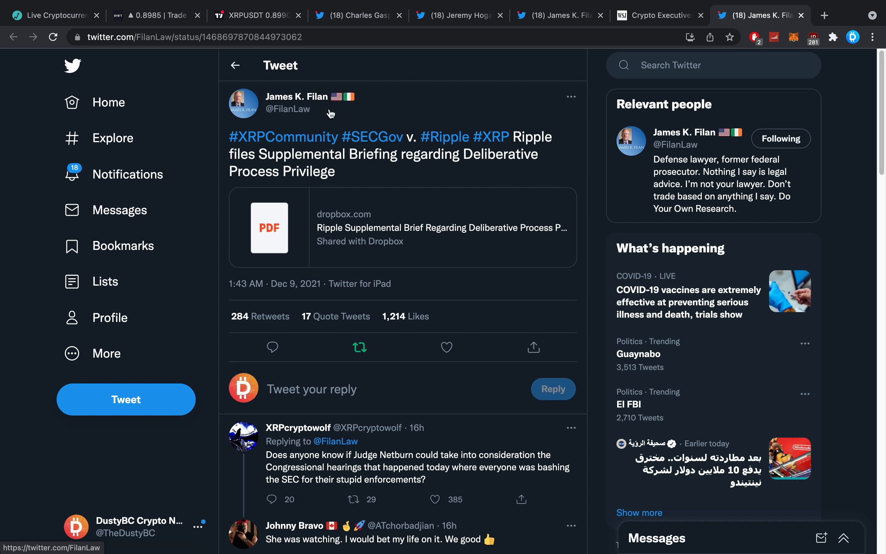
pyautogui.rightClick(294, 96)
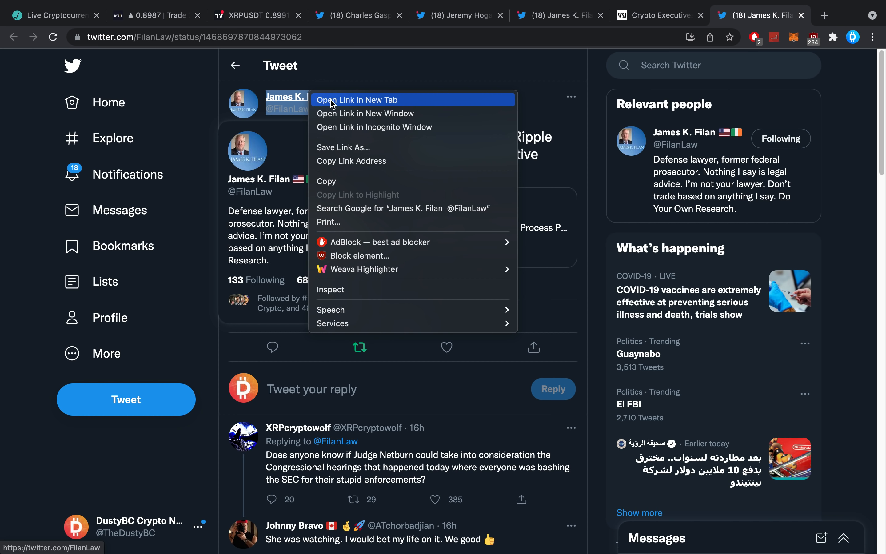
pyautogui.click(457, 88)
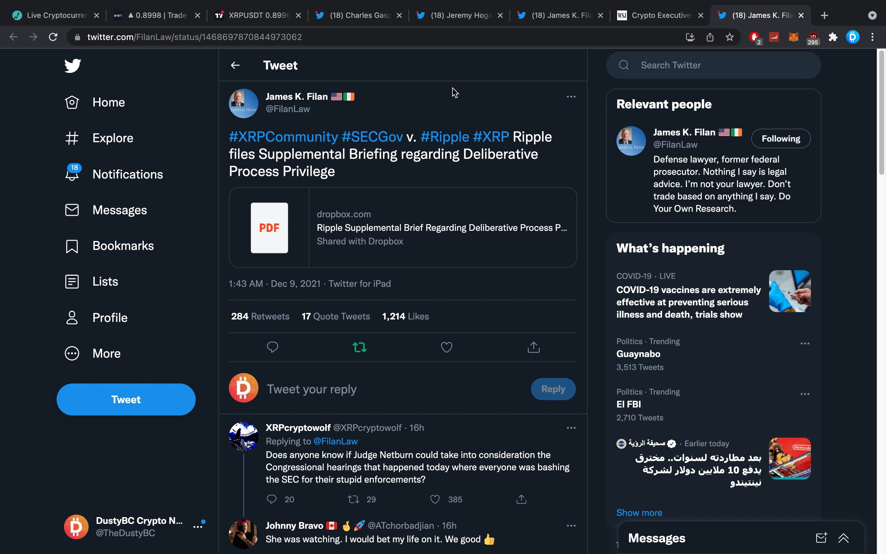
pyautogui.moveTo(446, 100)
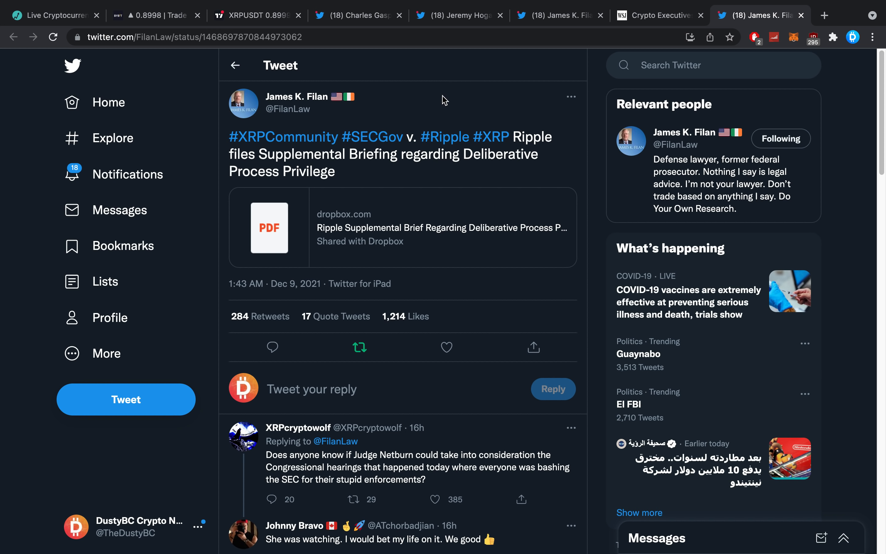
pyautogui.rightClick(298, 96)
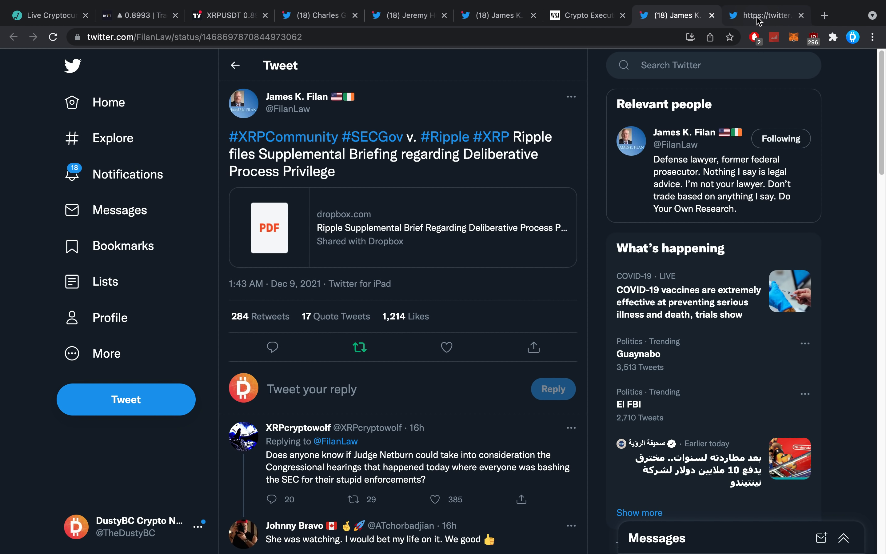
# Step: Read down Filan's timeline from the pinned discovery schedule through the supplemental briefing tweets
pyautogui.click(297, 96)
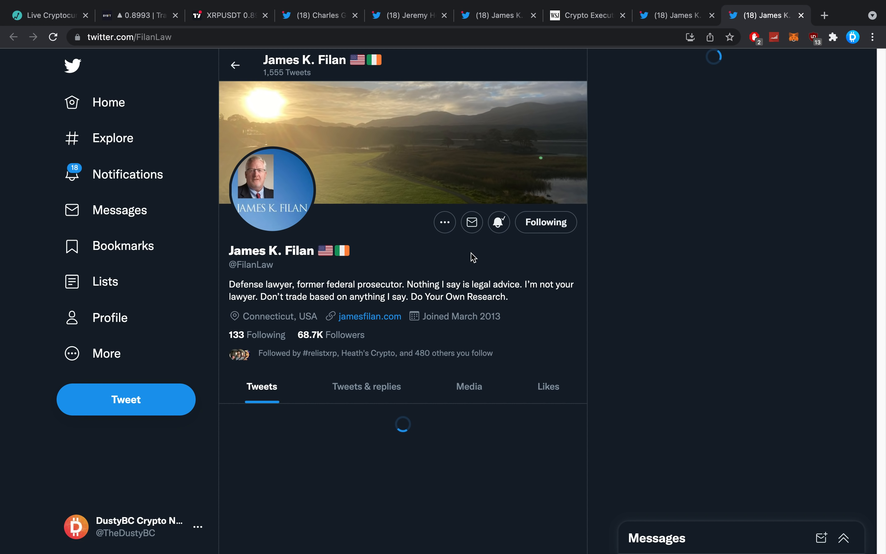
pyautogui.scroll(-3)
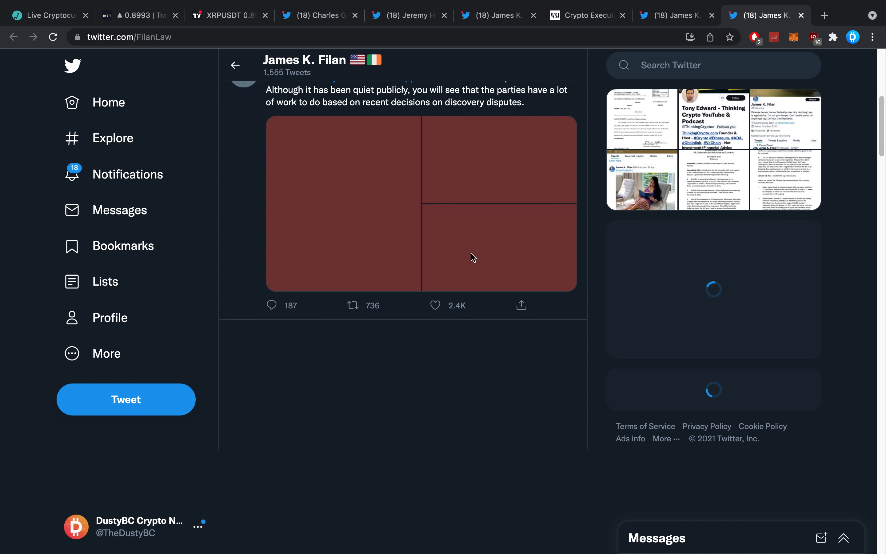
pyautogui.scroll(-3)
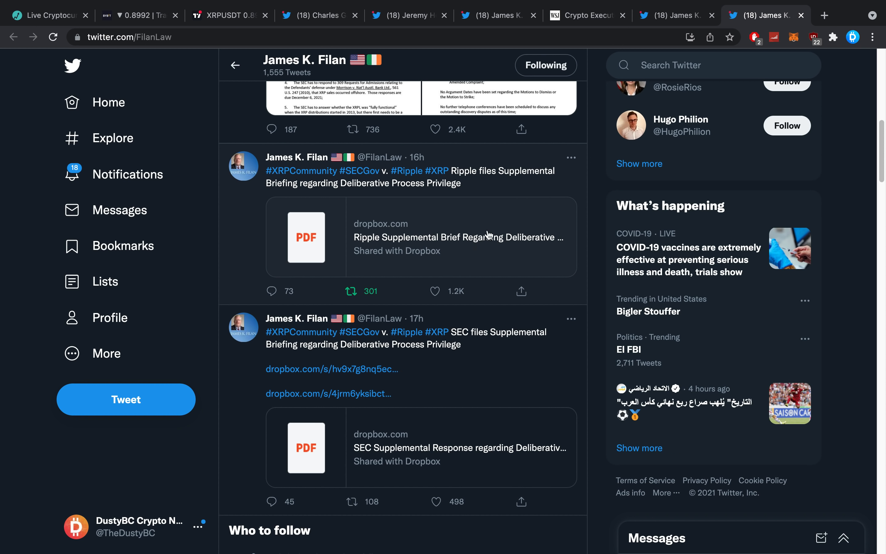
pyautogui.scroll(-3)
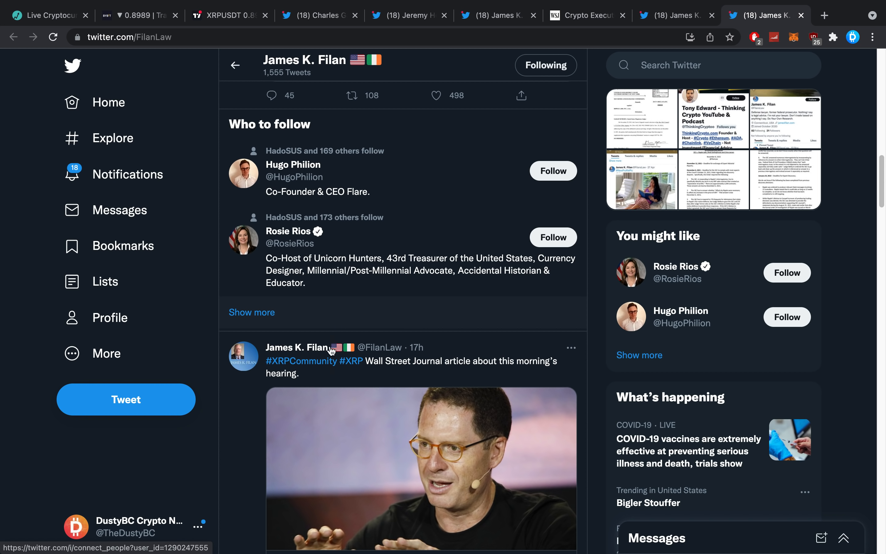
pyautogui.scroll(-3)
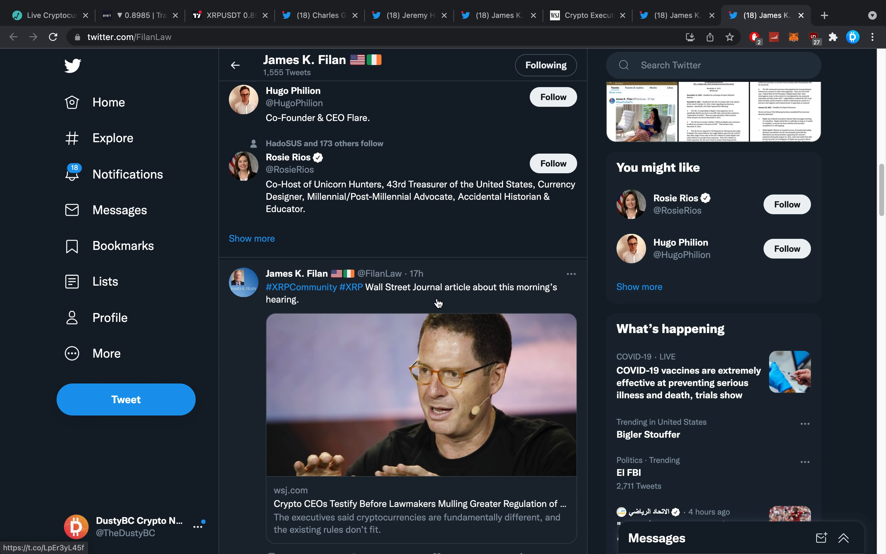
pyautogui.scroll(-3)
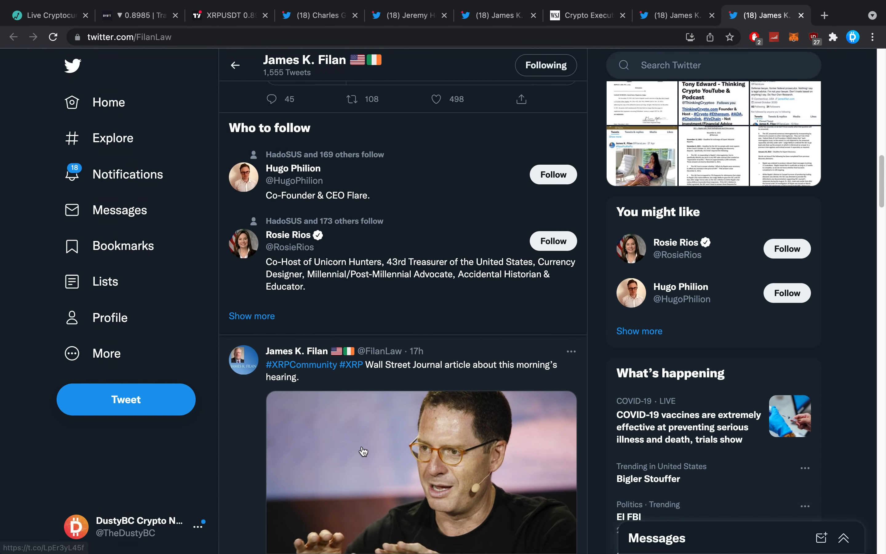
pyautogui.scroll(-3)
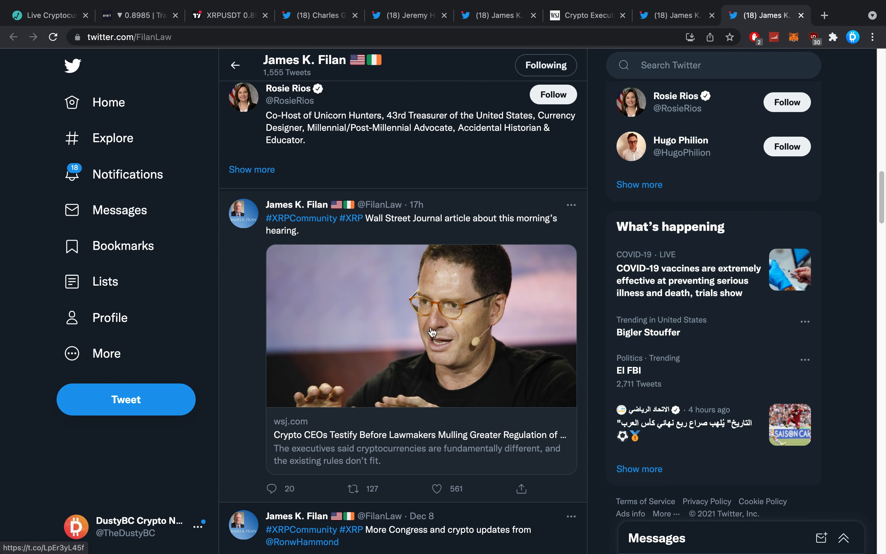
pyautogui.scroll(-3)
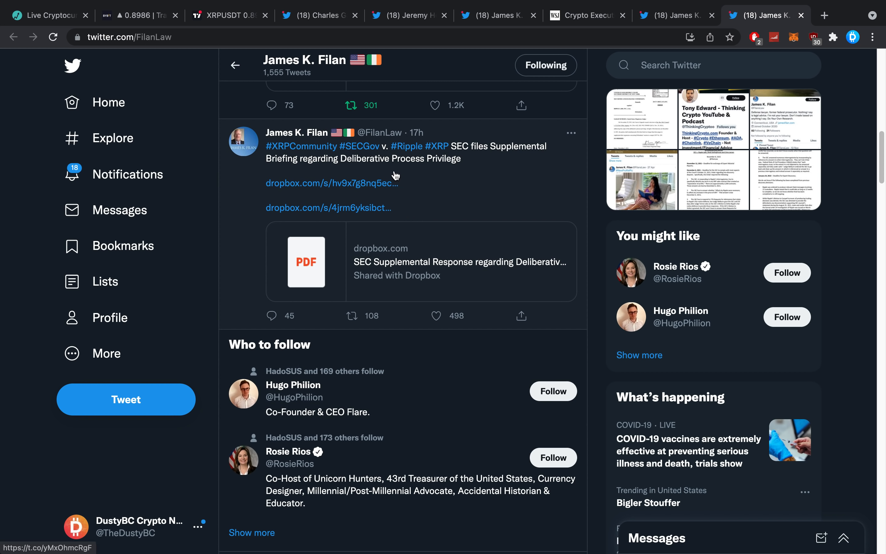
pyautogui.moveTo(477, 167)
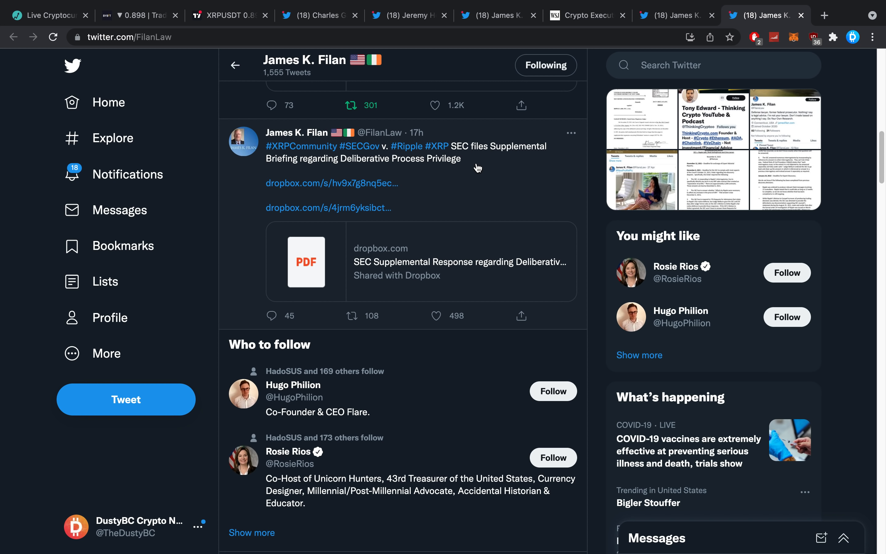
pyautogui.scroll(-3)
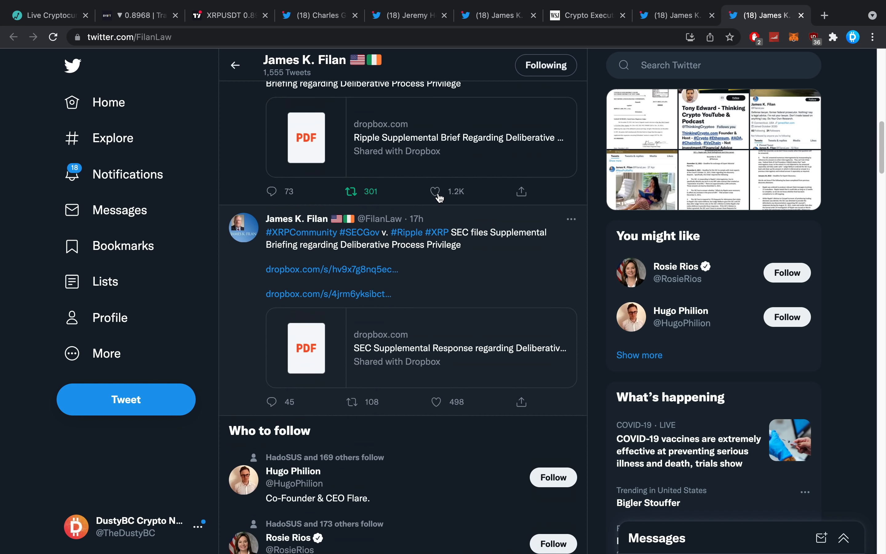
pyautogui.scroll(3)
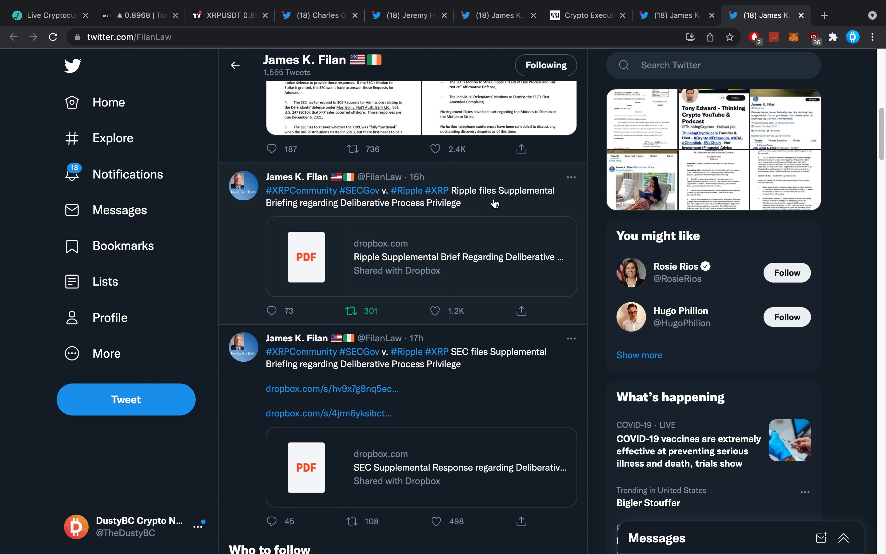
pyautogui.moveTo(397, 214)
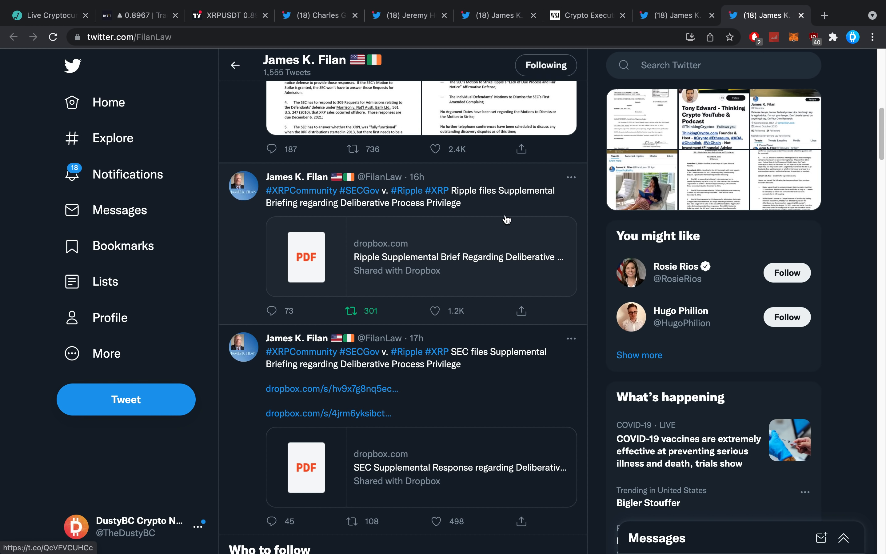
pyautogui.scroll(-3)
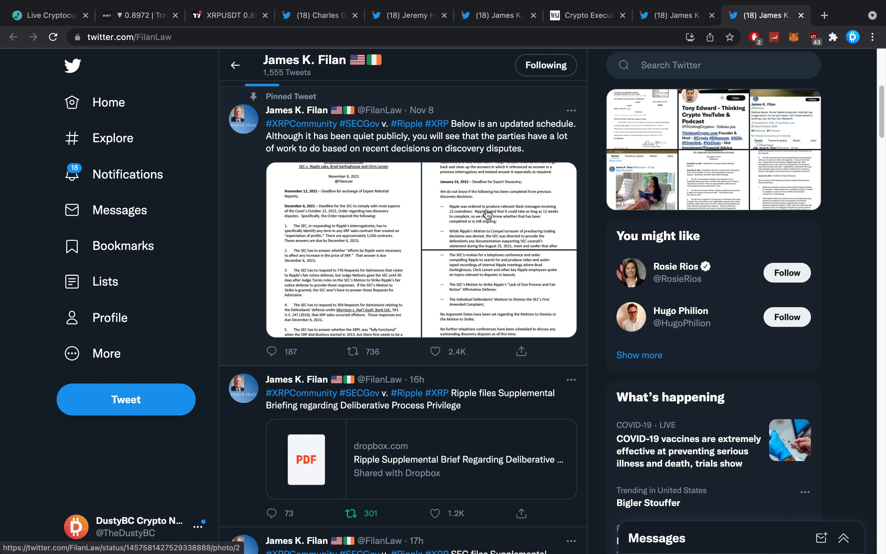
pyautogui.scroll(-3)
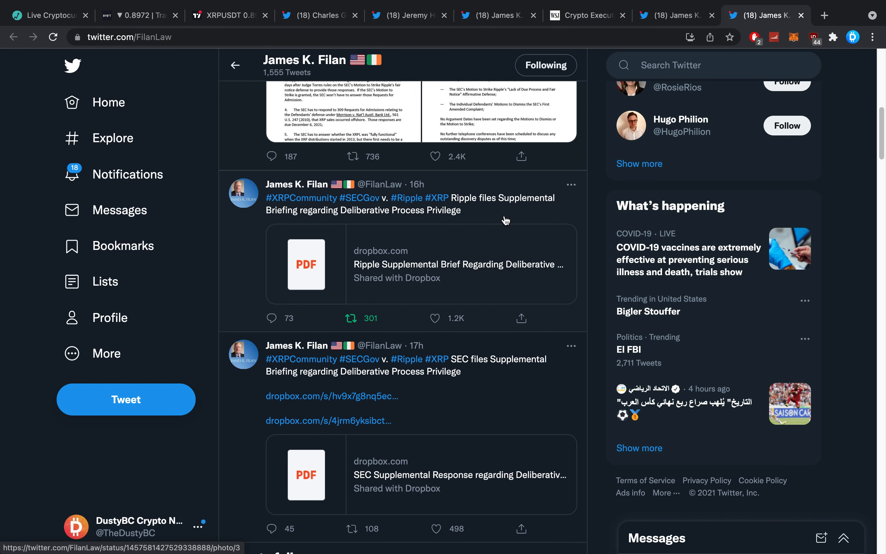
pyautogui.scroll(-3)
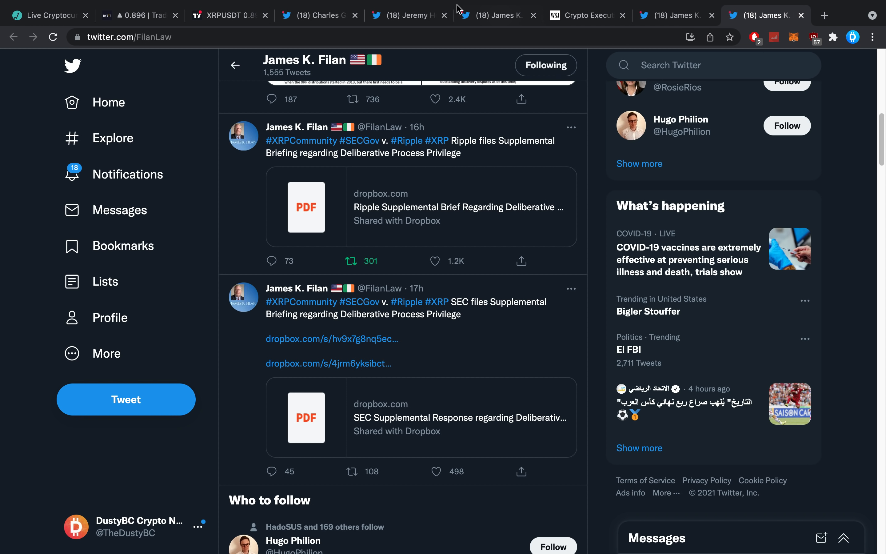
pyautogui.click(408, 15)
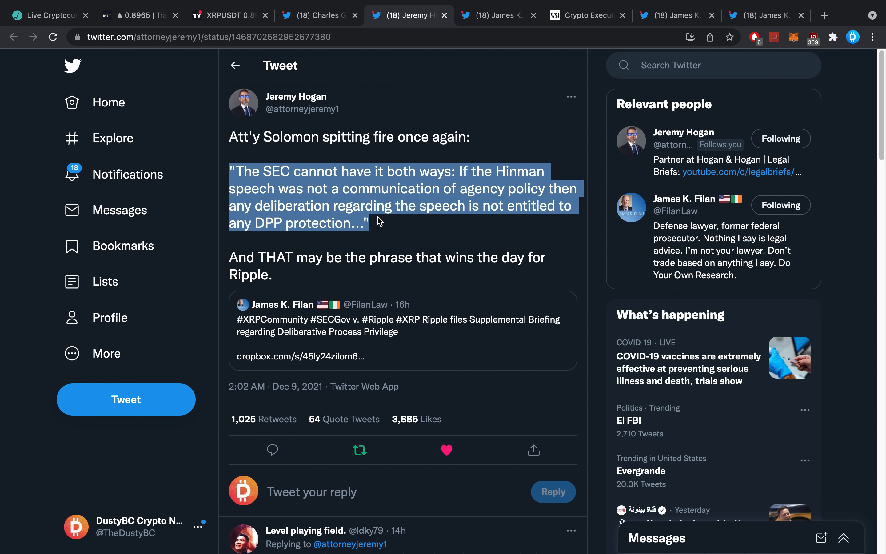
pyautogui.scroll(-3)
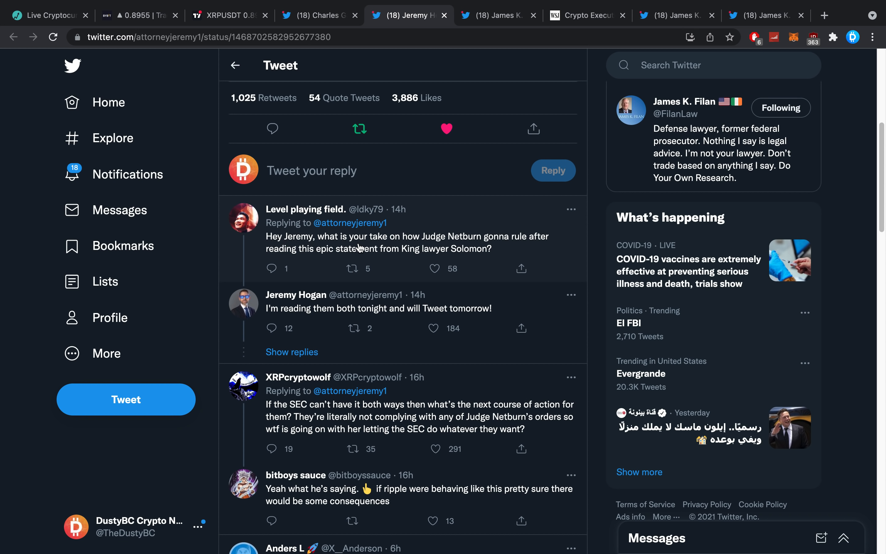
pyautogui.moveTo(300, 262)
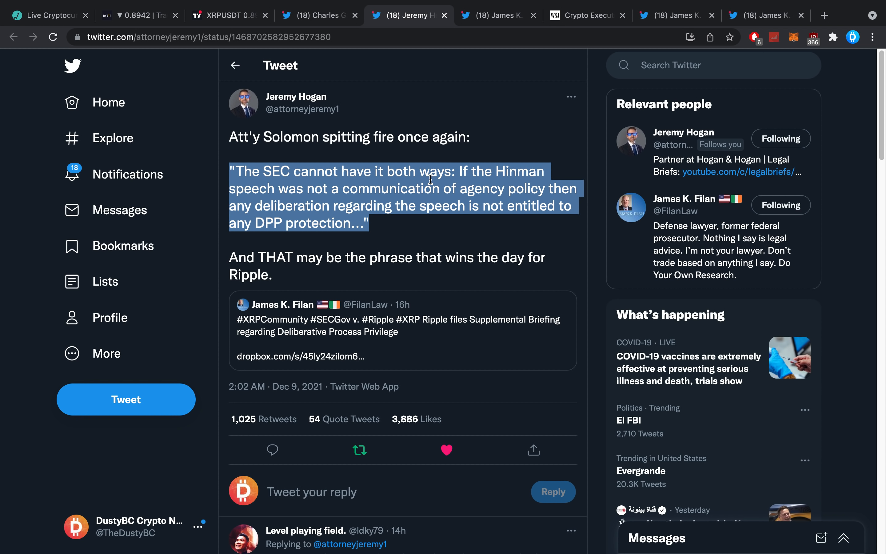
pyautogui.click(549, 131)
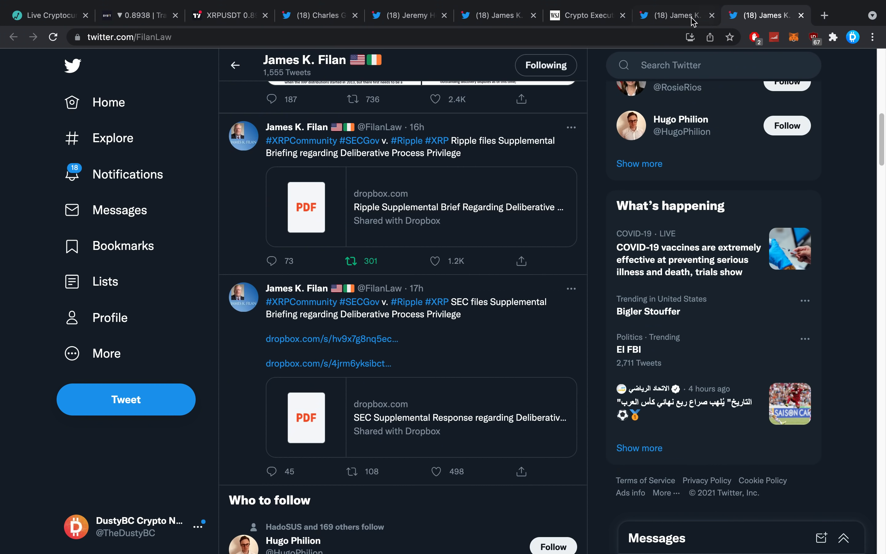
# Step: Glance at Filan's Ripple supplemental briefing tweet, then return to the XRPUSDT daily chart
pyautogui.click(415, 147)
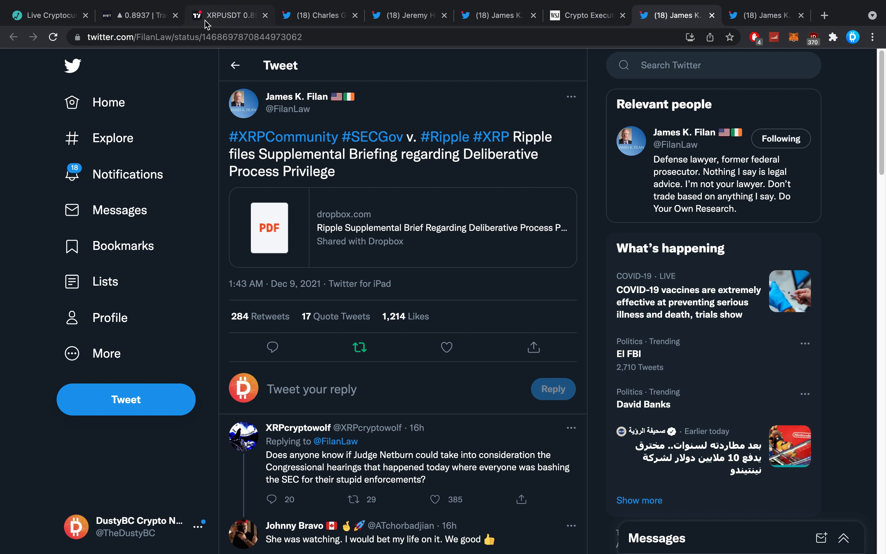
pyautogui.moveTo(226, 15)
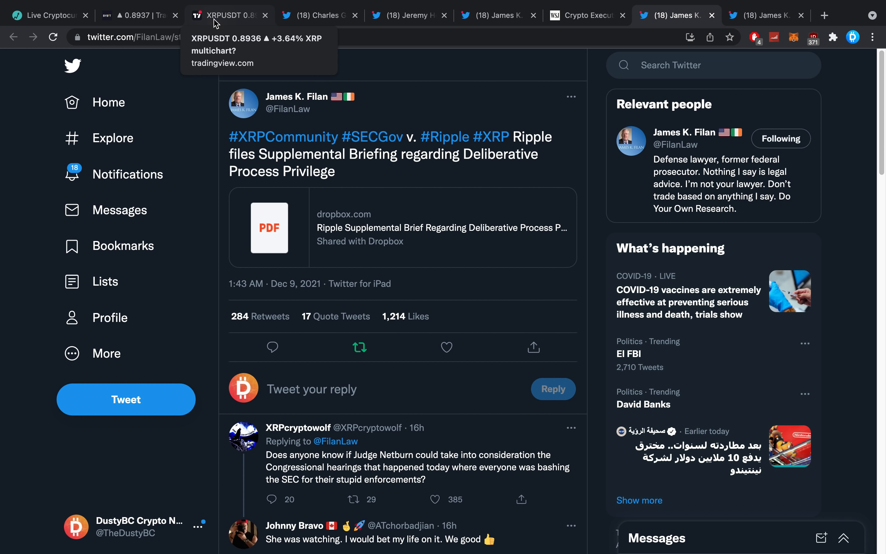
pyautogui.click(229, 15)
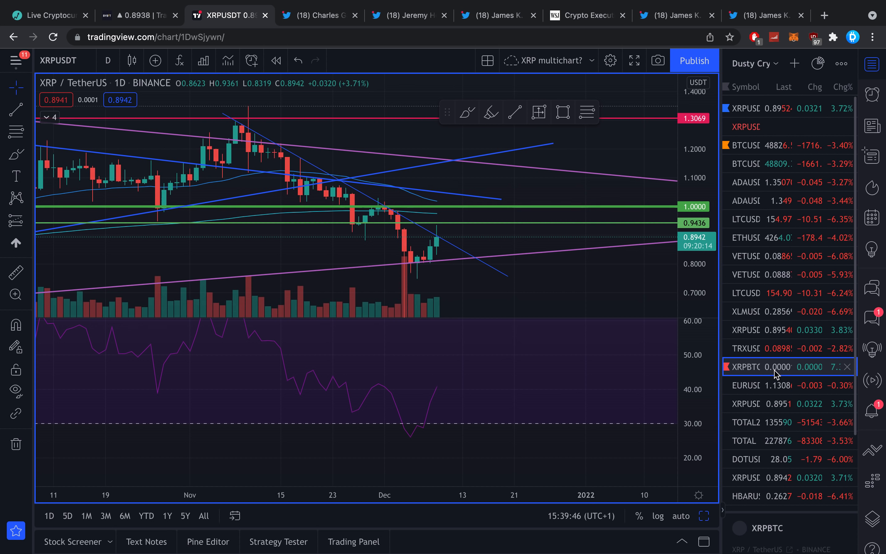
# Step: Switch the chart to XRP/BTC and pan back to the October highs and descending trendline
pyautogui.click(745, 366)
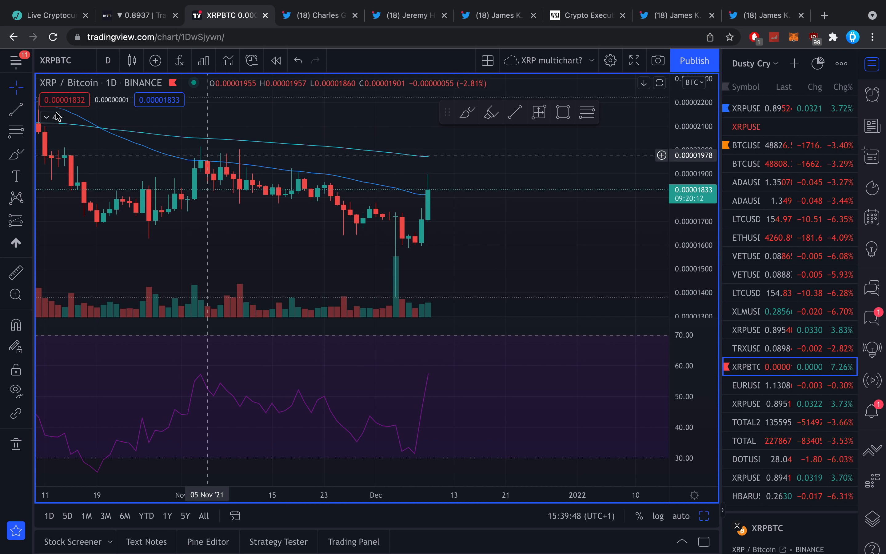
pyautogui.moveTo(189, 151); pyautogui.dragTo(415, 185)
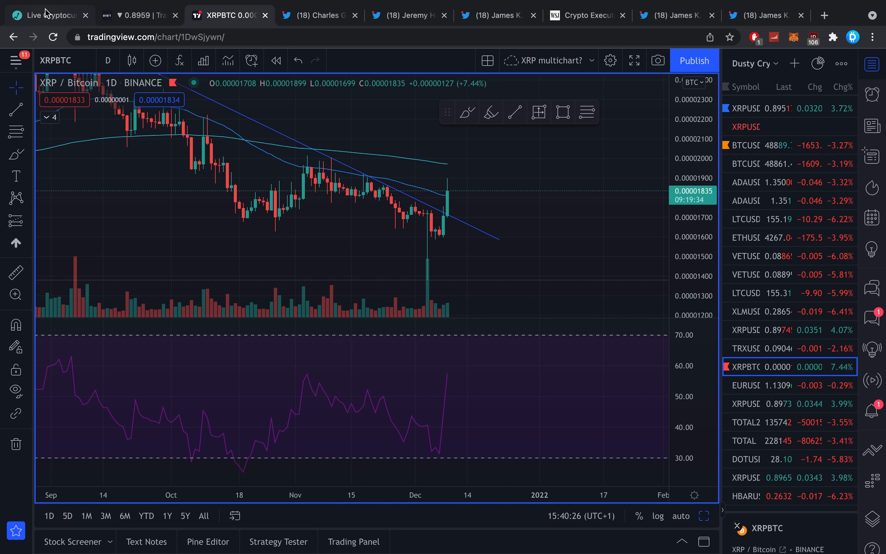
pyautogui.click(48, 15)
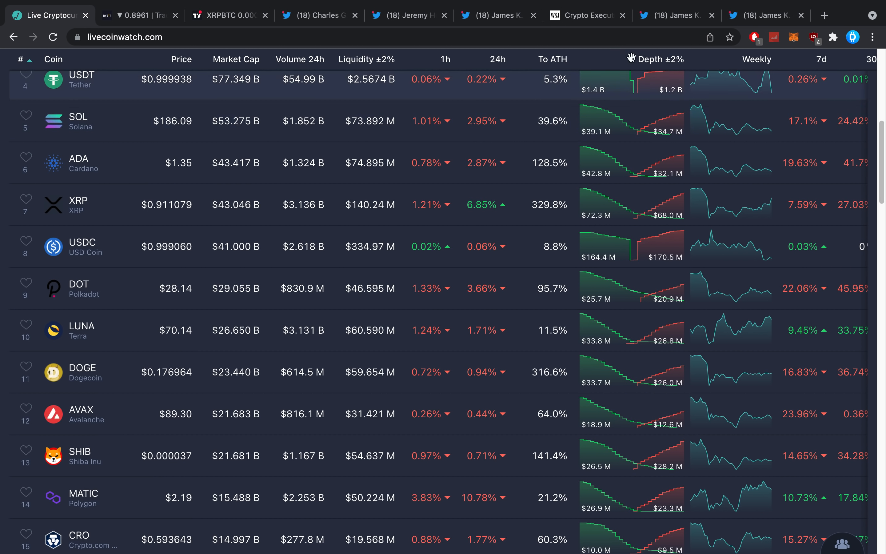
pyautogui.click(765, 15)
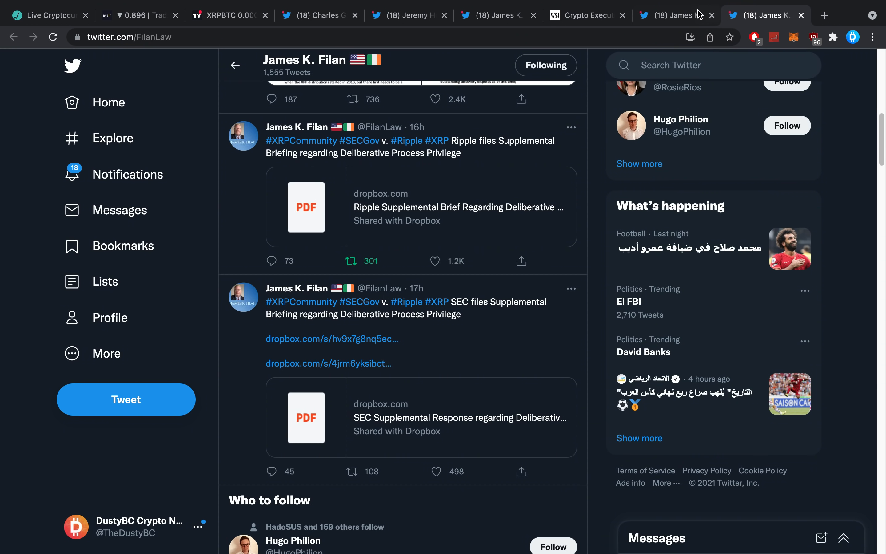
pyautogui.click(229, 15)
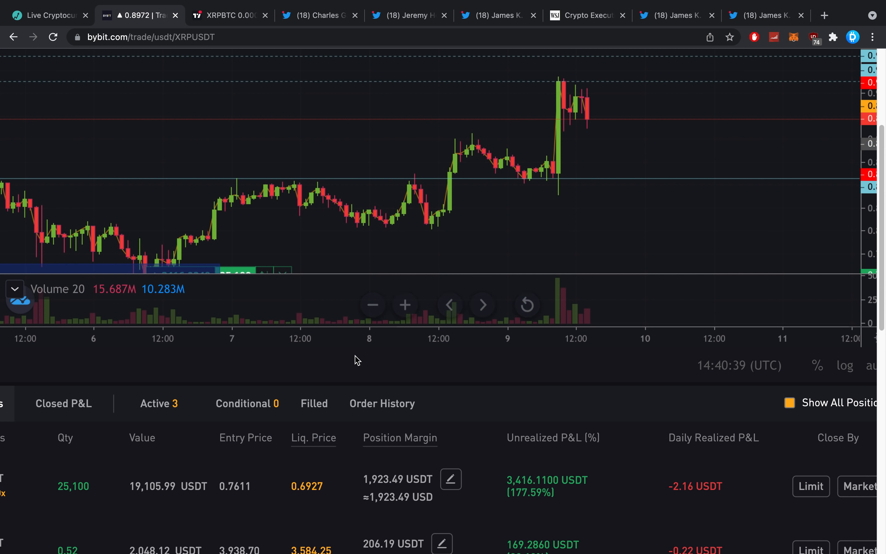
pyautogui.scroll(-3)
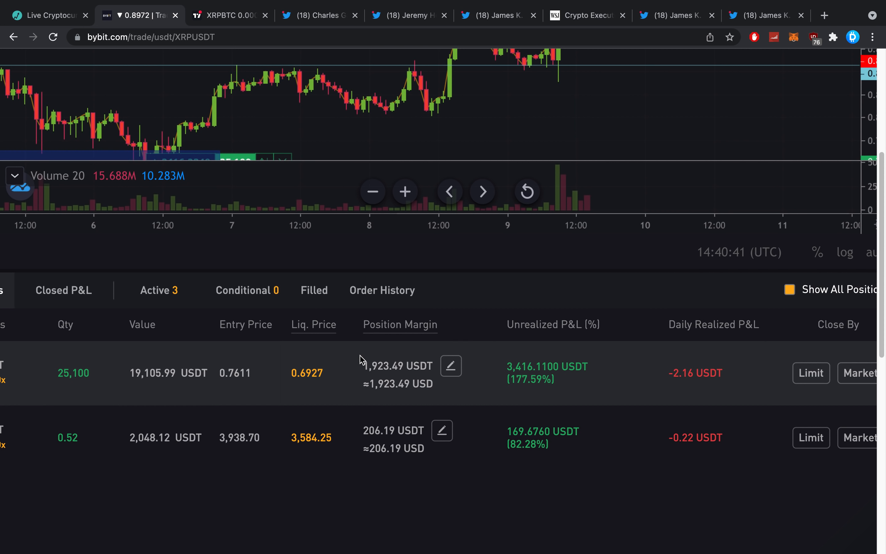